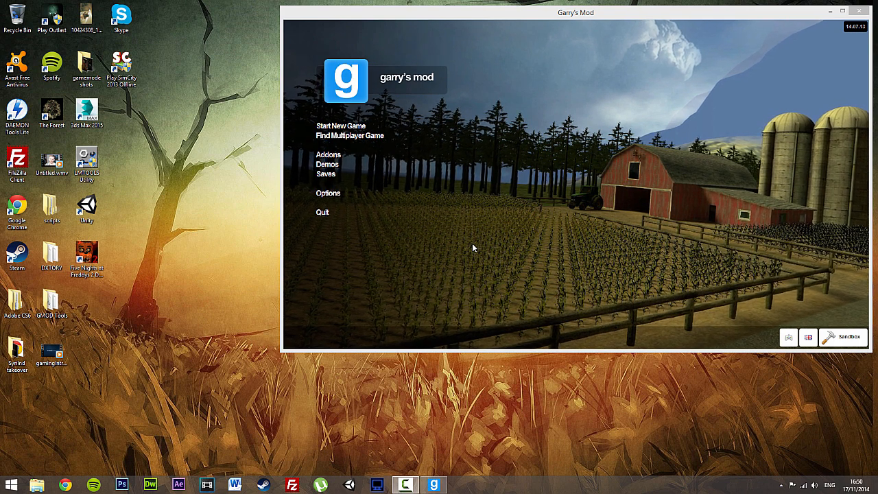
mouse_move(203, 272)
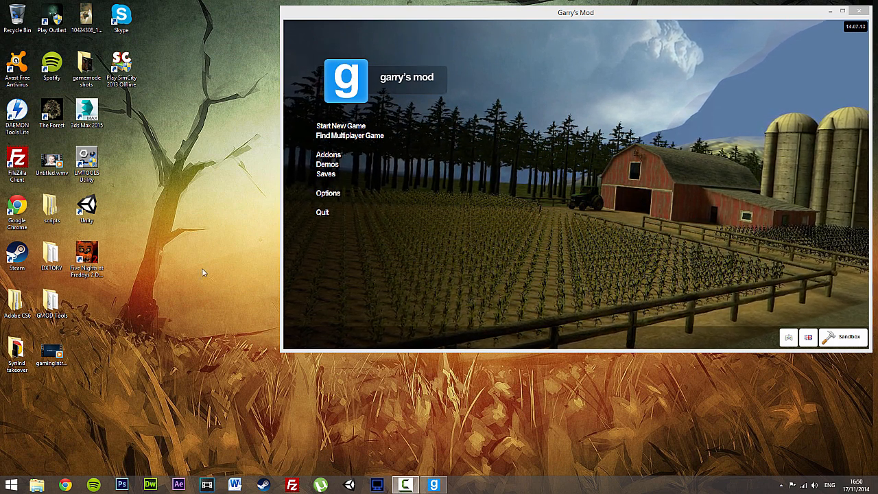
mouse_move(356, 140)
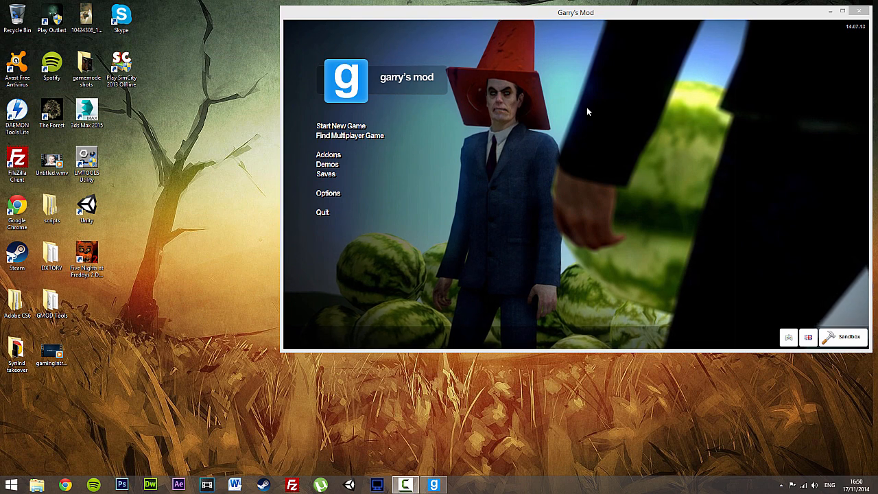
mouse_move(454, 249)
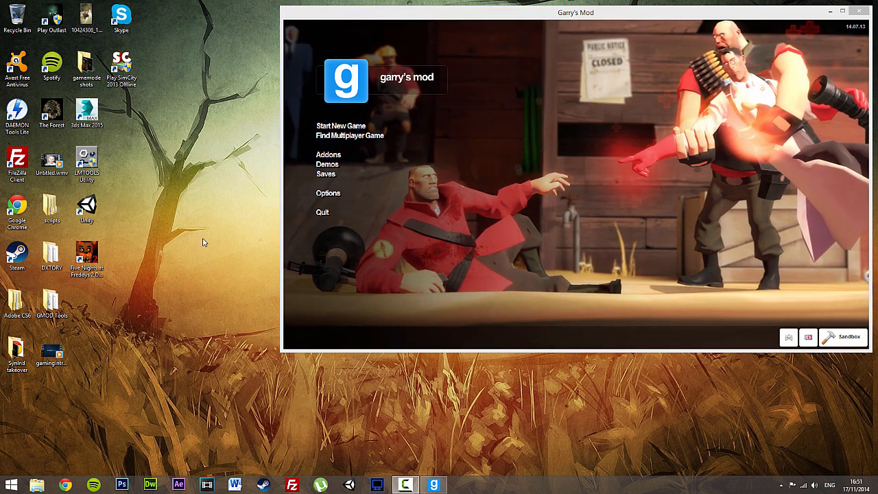
mouse_move(186, 354)
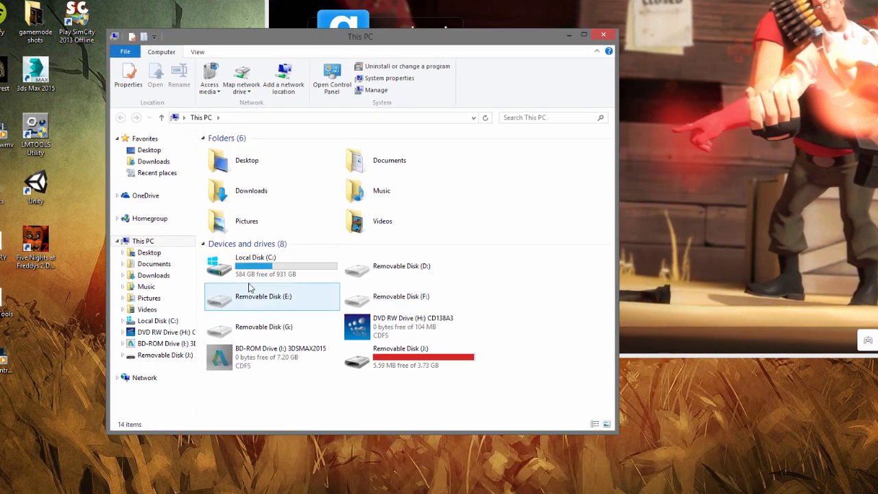
- Browse to C:\GMOD and launch start.bat to start the Source dedicated server console
double_click(255, 266)
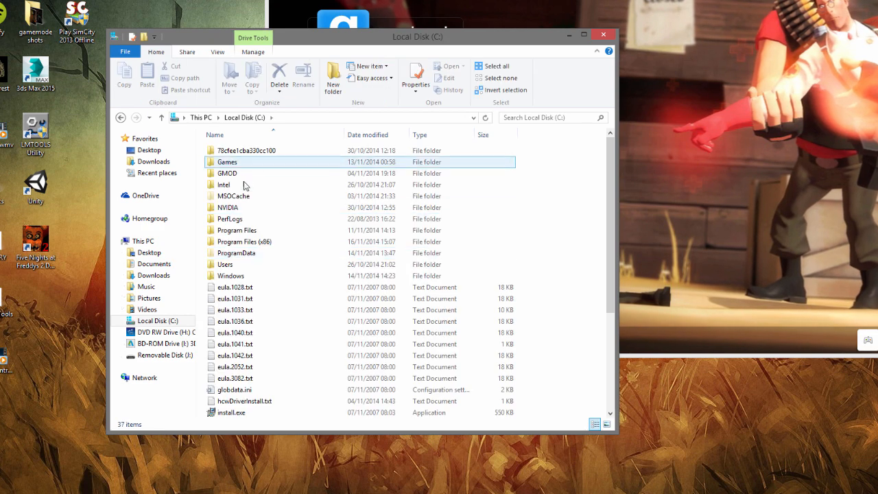
double_click(228, 173)
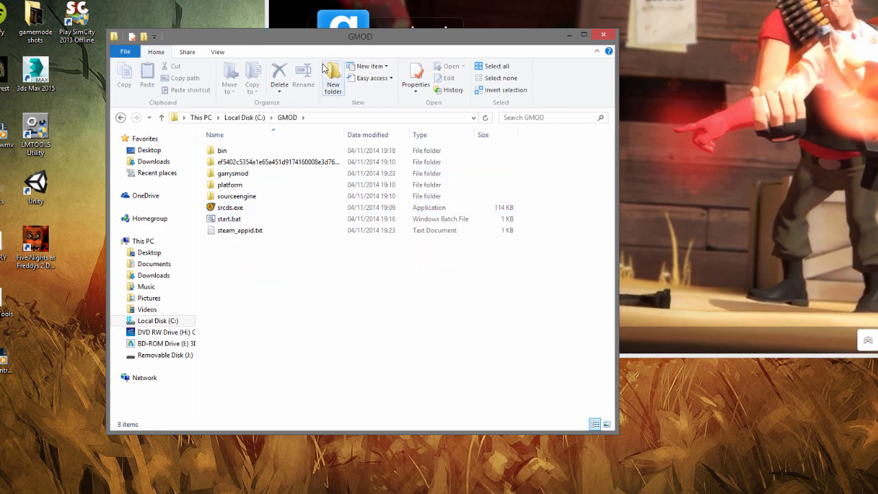
mouse_move(332, 75)
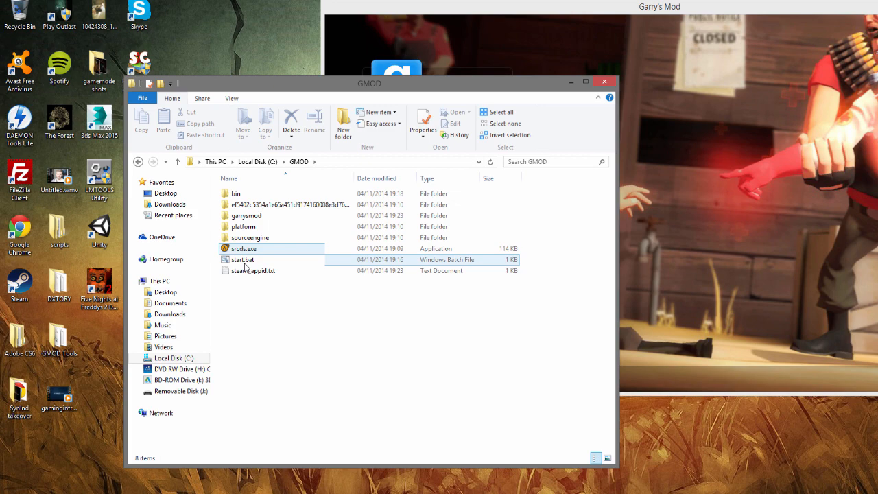
click(242, 259)
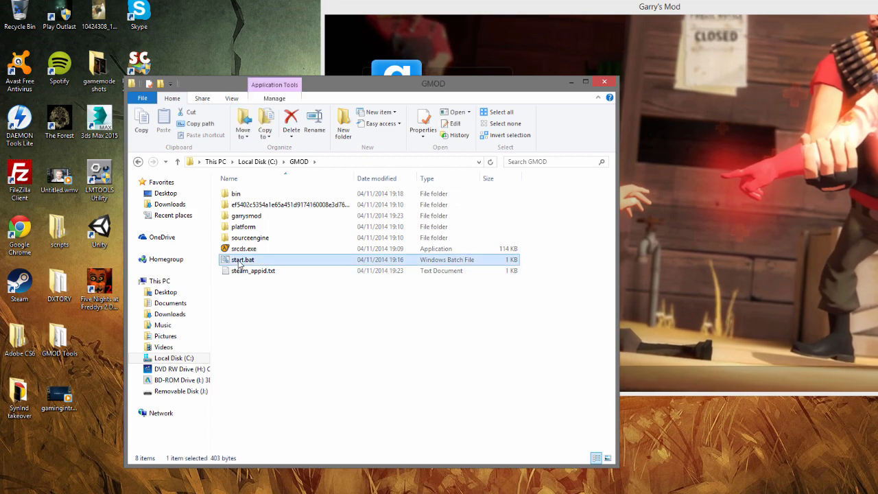
double_click(242, 260)
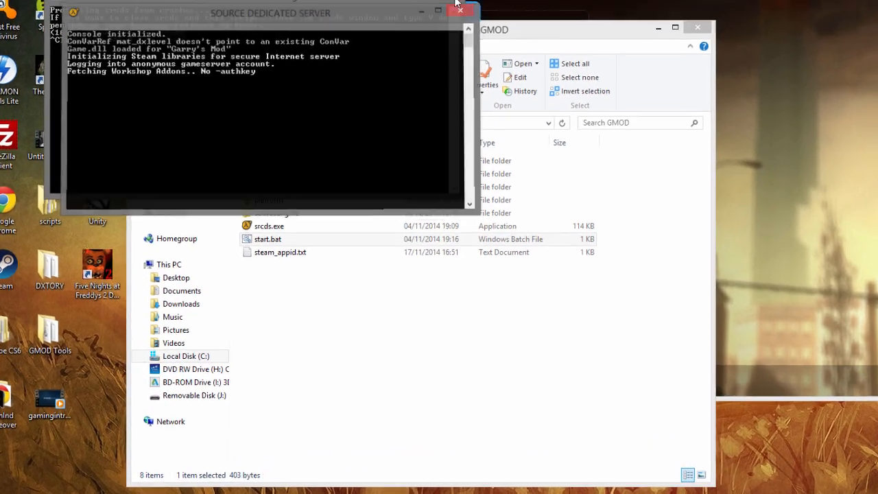
click(459, 10)
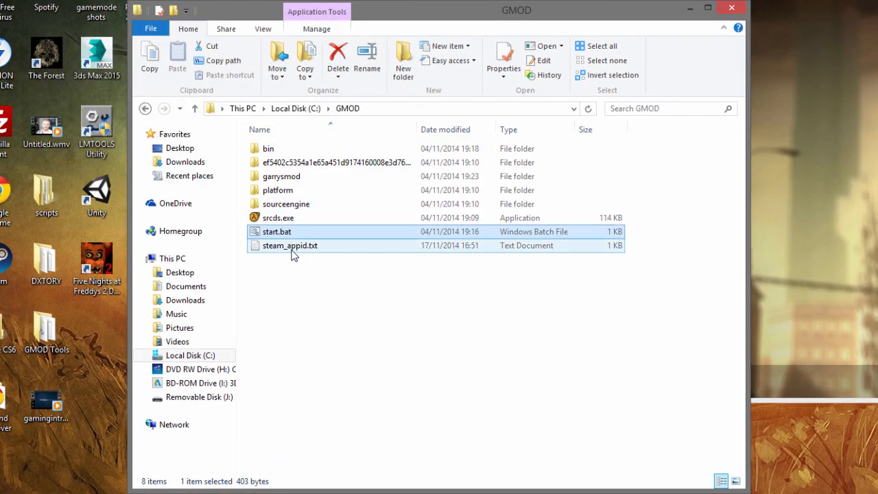
click(277, 230)
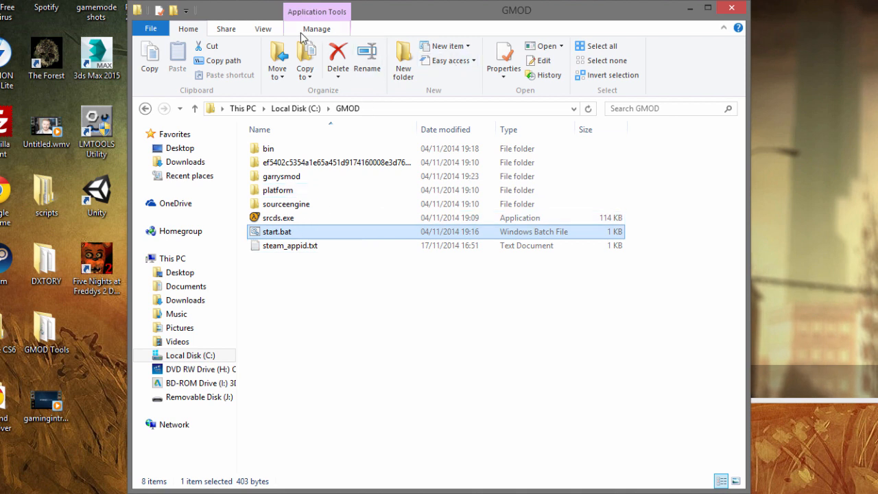
click(263, 29)
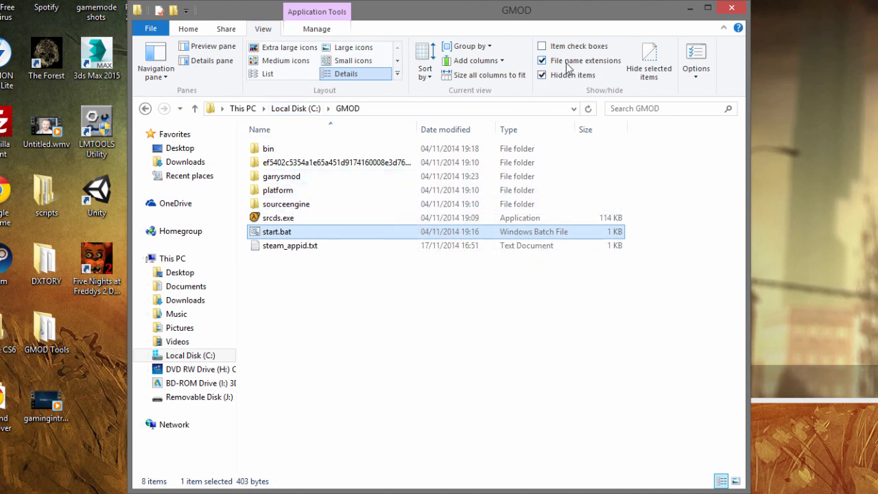
click(542, 60)
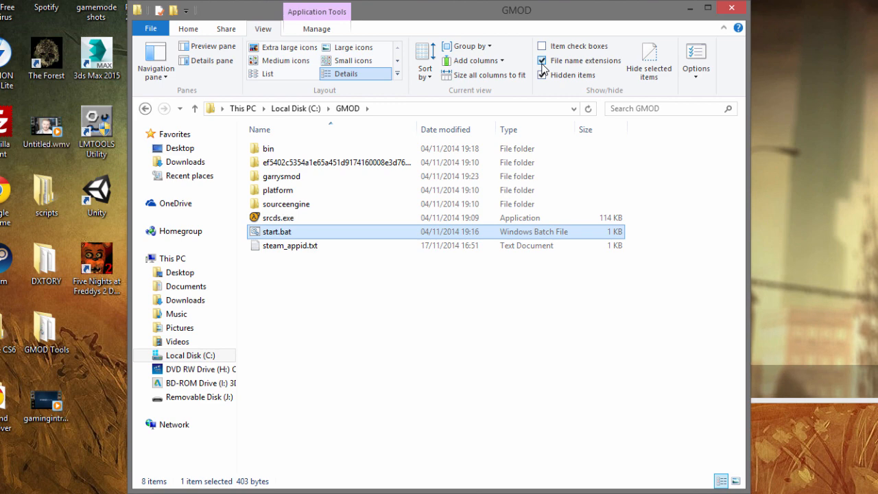
click(542, 60)
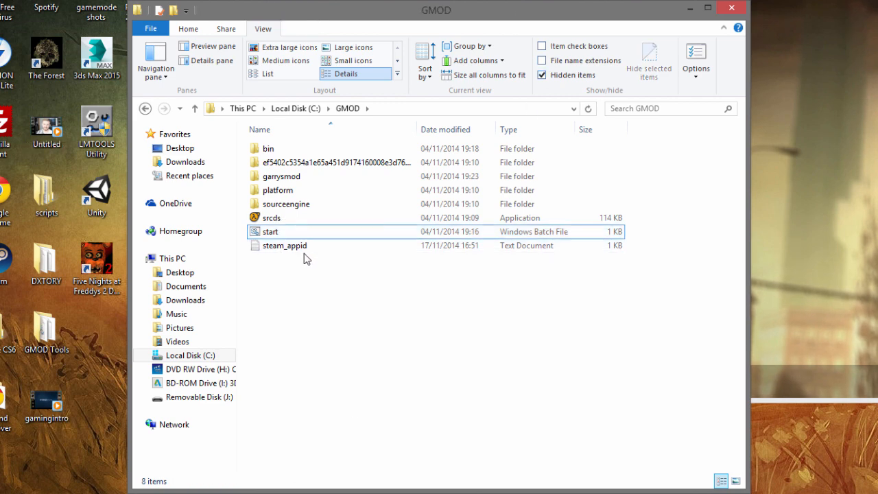
mouse_move(543, 65)
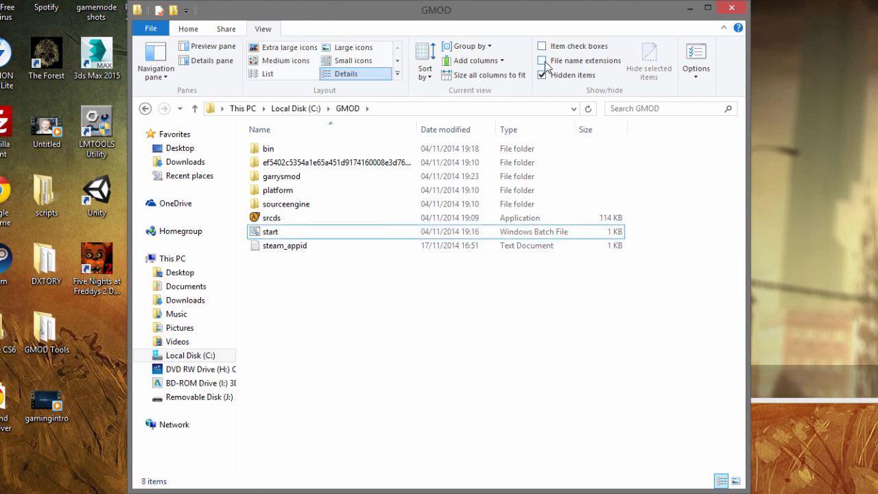
mouse_move(543, 63)
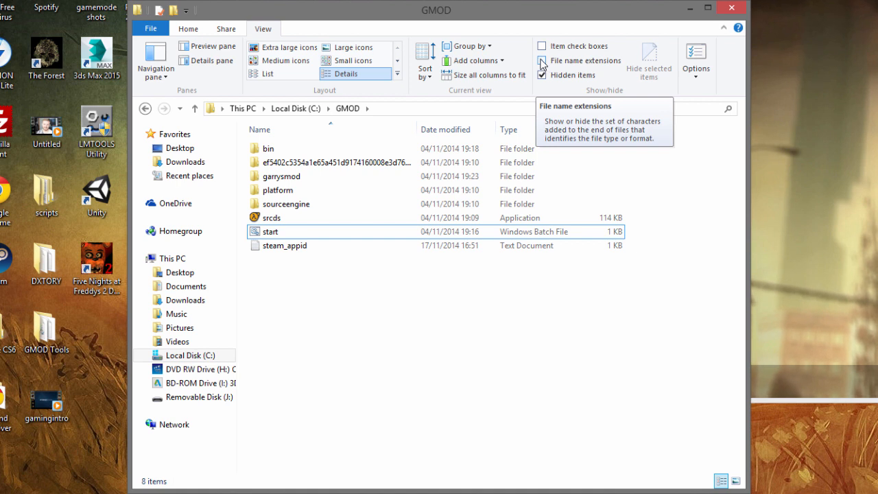
click(541, 60)
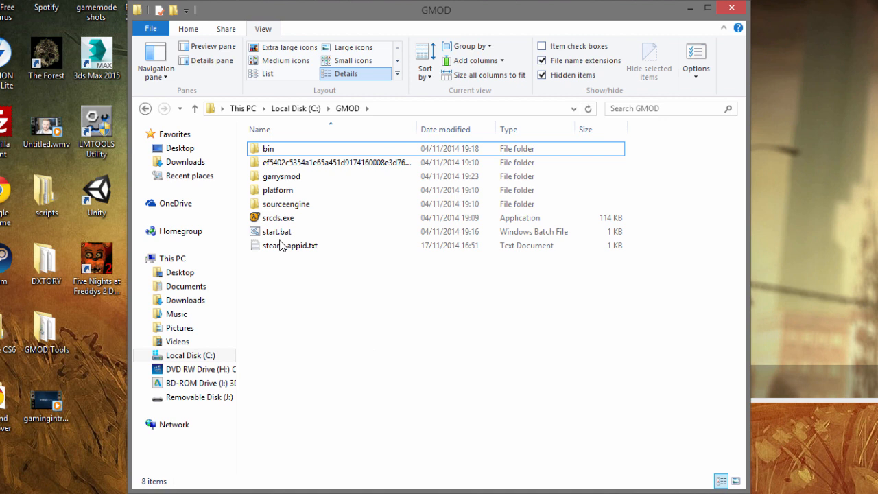
mouse_move(356, 420)
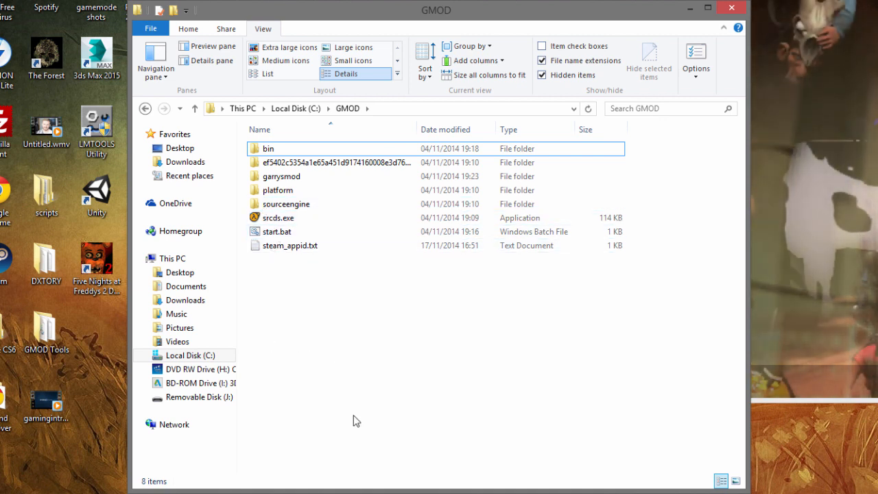
mouse_move(480, 378)
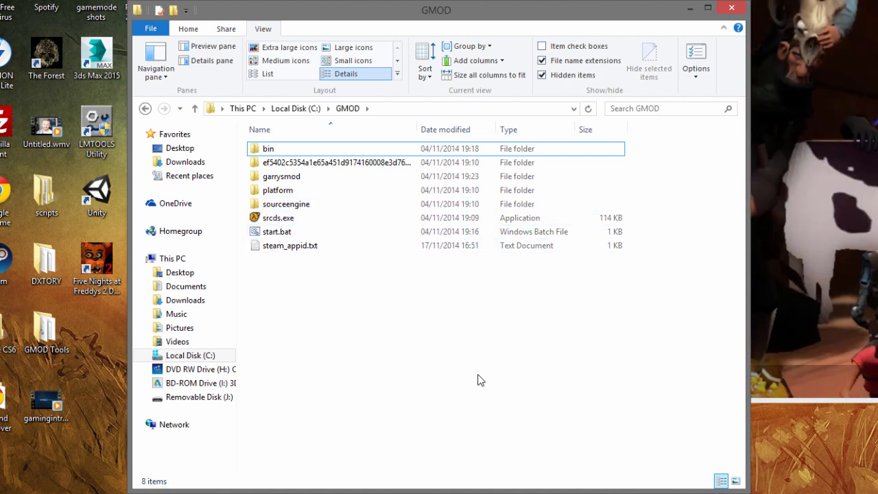
click(290, 244)
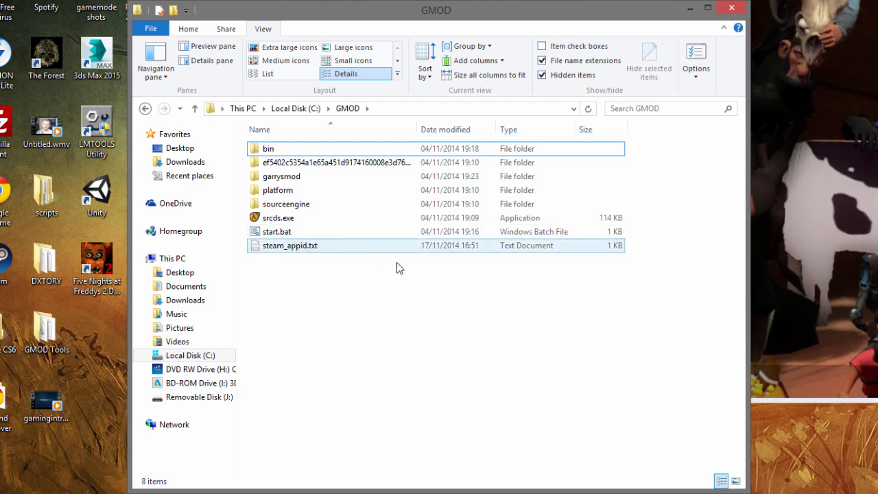
click(277, 231)
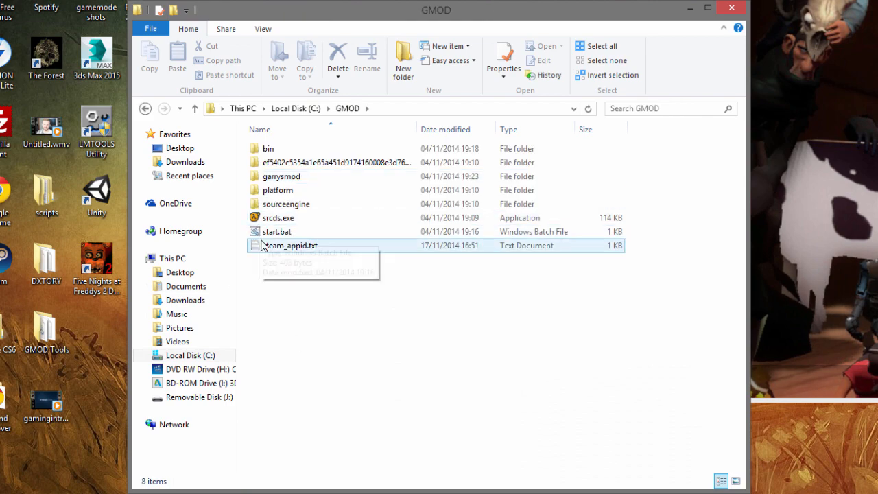
right_click(277, 231)
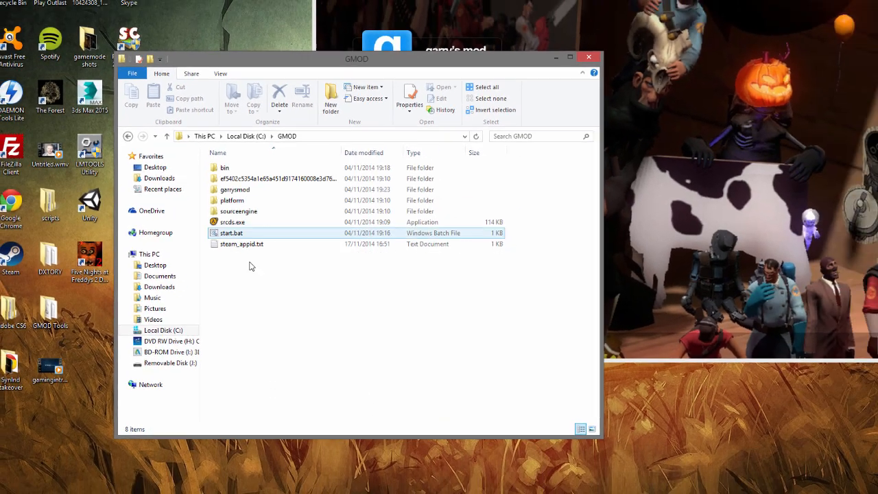
- Launch start.bat so the srcds Watchdog starts the server on port 27015
double_click(230, 233)
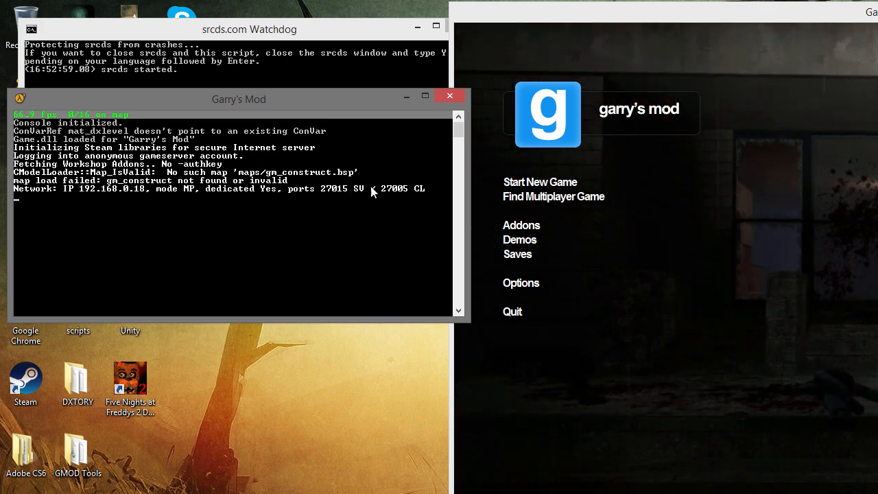
mouse_move(192, 194)
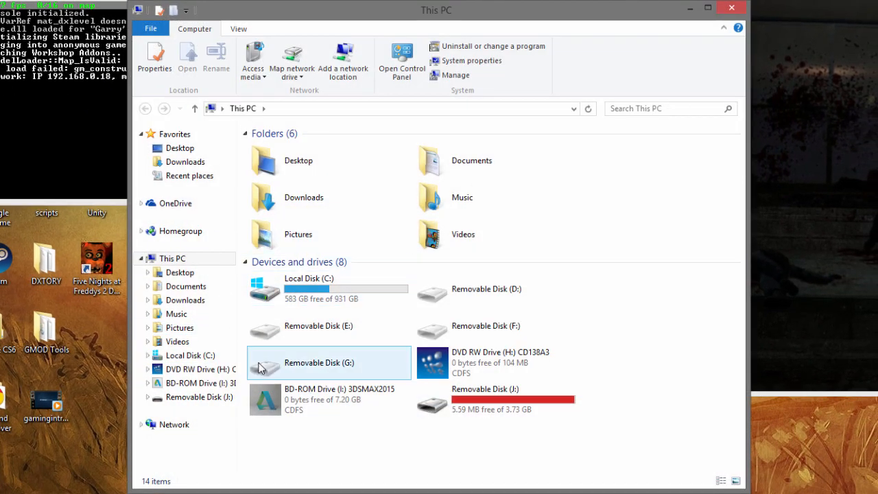
- Copy rp_lr_refuge_v1.bsp from the Desktop into C:\GMOD\garrysmod\maps
double_click(328, 287)
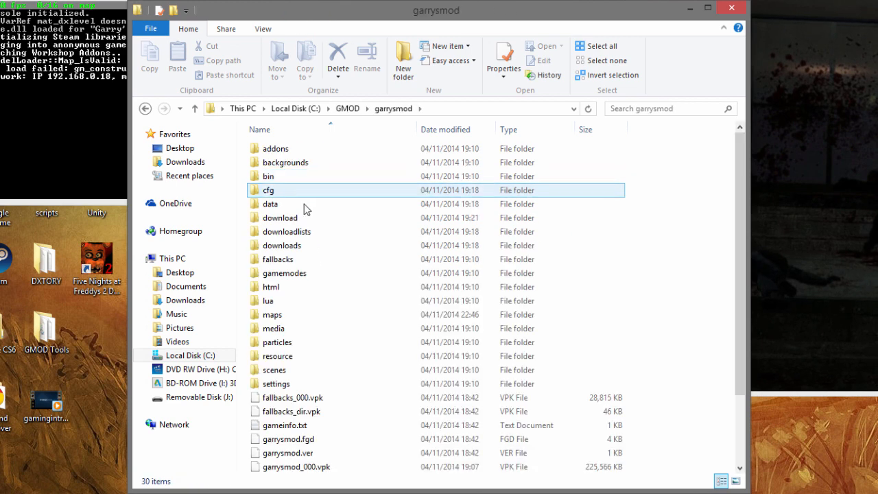
double_click(272, 314)
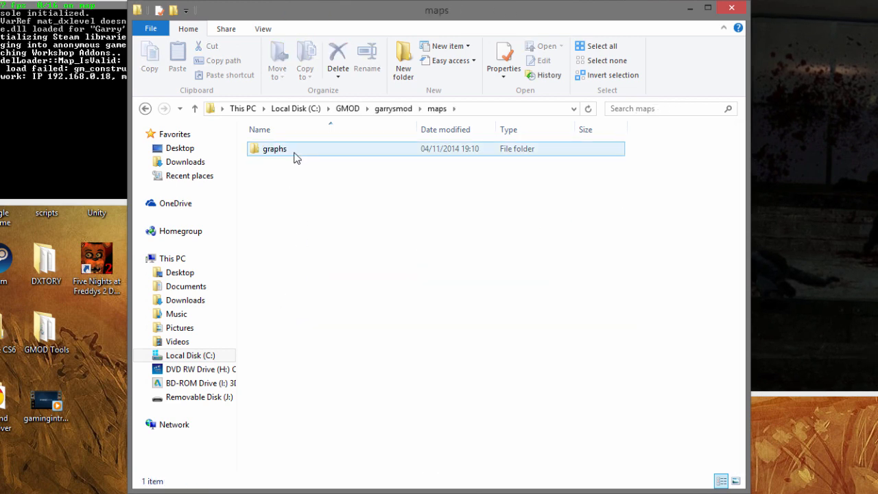
click(329, 216)
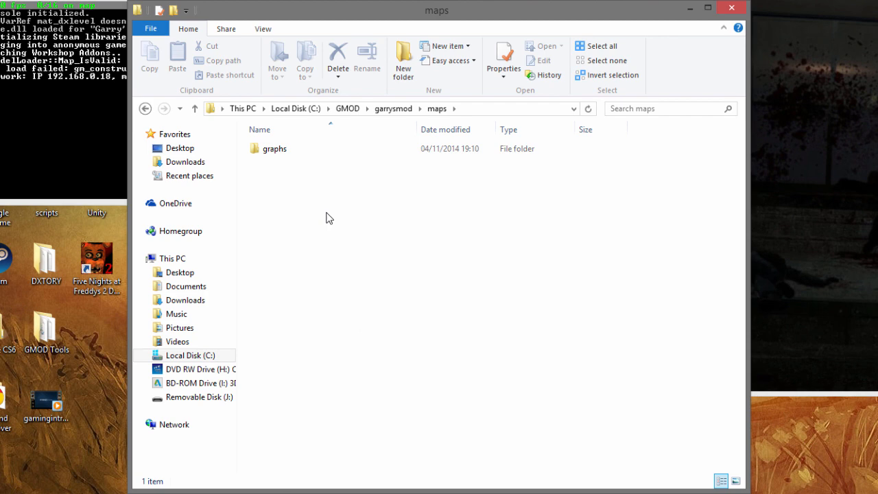
click(194, 109)
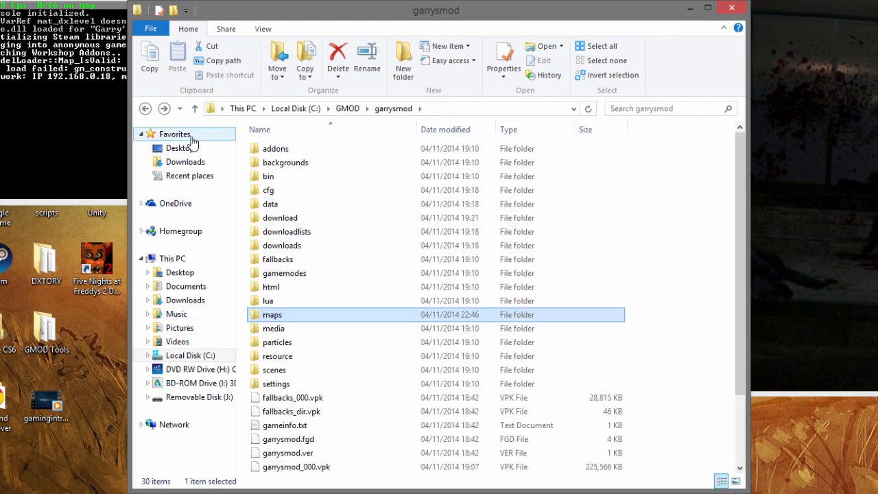
click(179, 148)
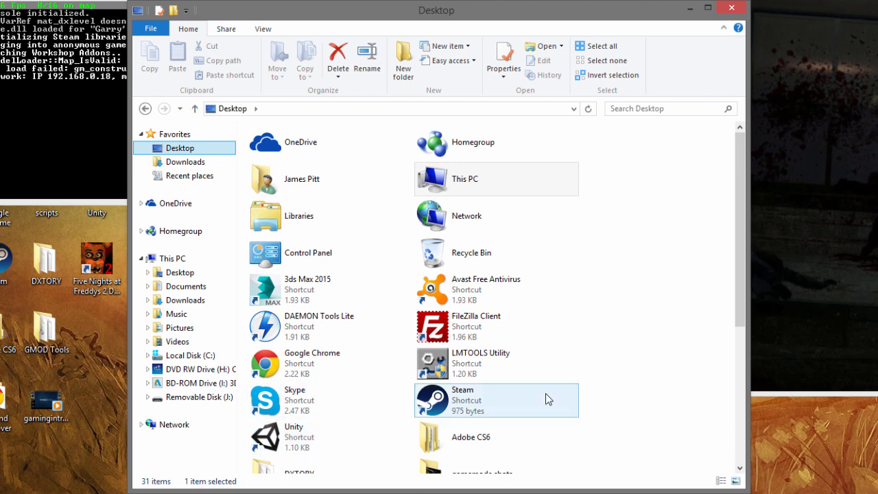
scroll(down, 3)
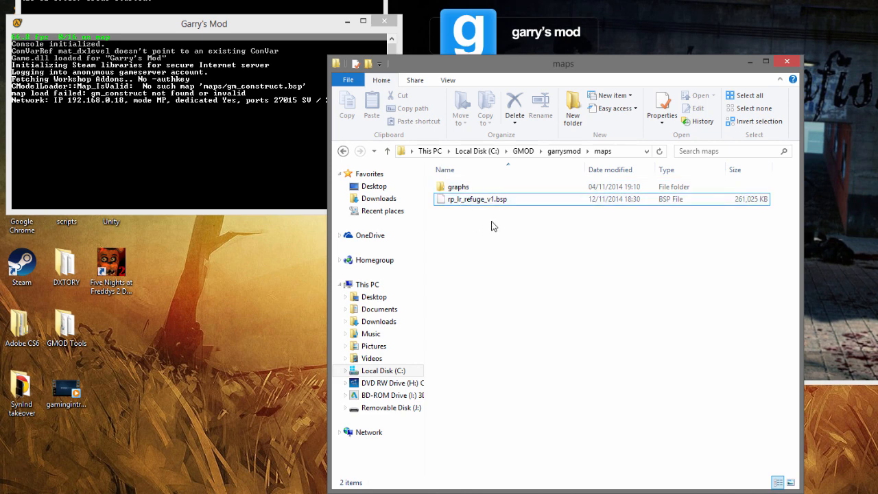
- Close the old server console and edit start.bat from the GMOD folder in Notepad
click(477, 197)
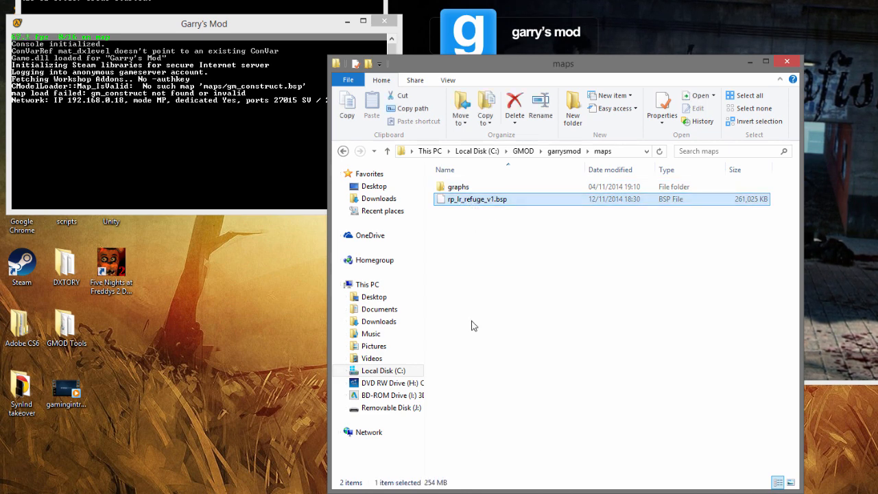
click(480, 199)
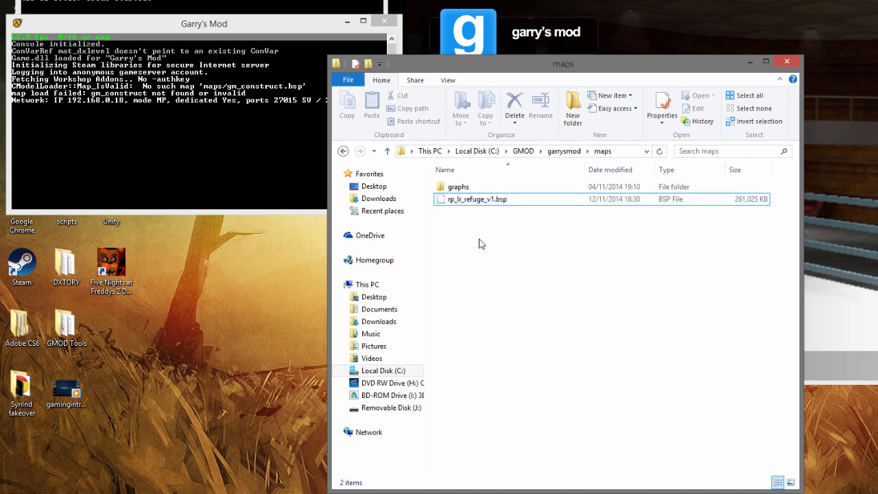
click(476, 199)
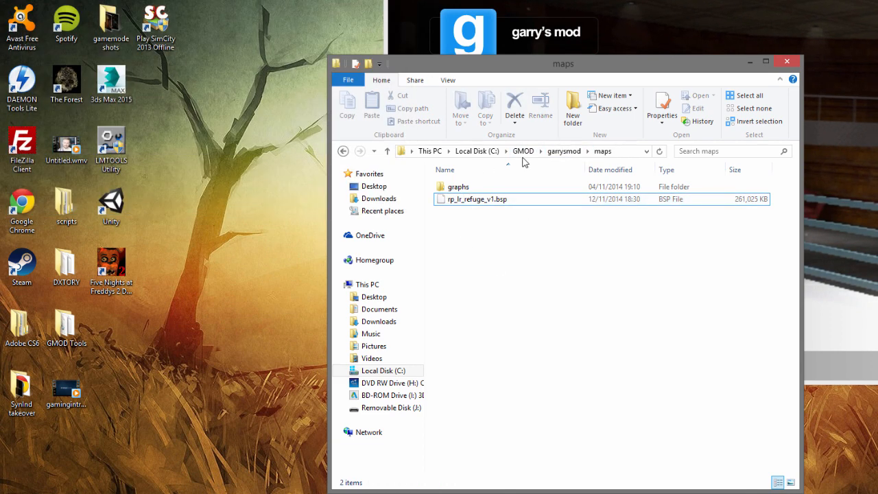
right_click(460, 261)
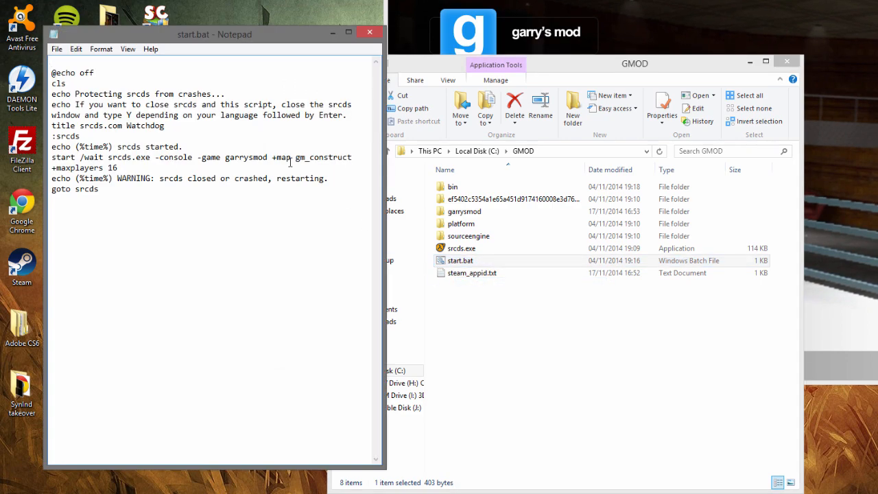
- Replace gm_construct with rp_lr_refuge_v1 in the launch line, then save and close start.bat
double_click(327, 156)
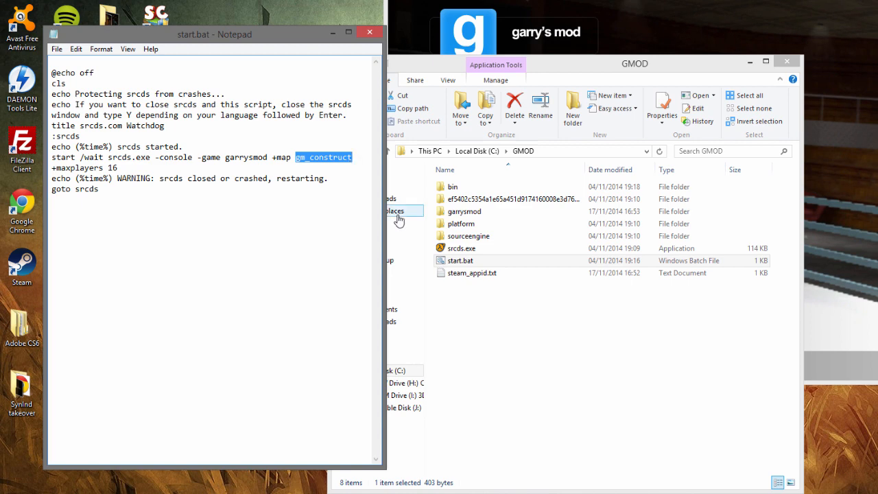
text(rp_lr_refuge_v1)
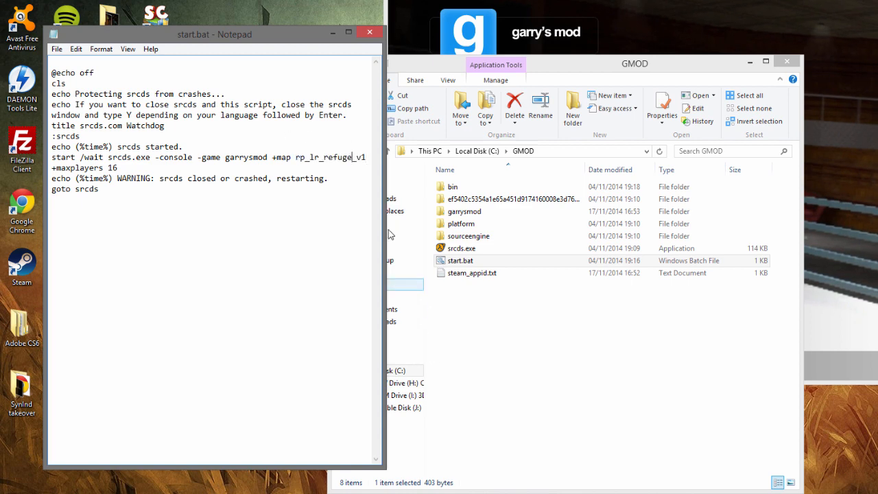
click(369, 32)
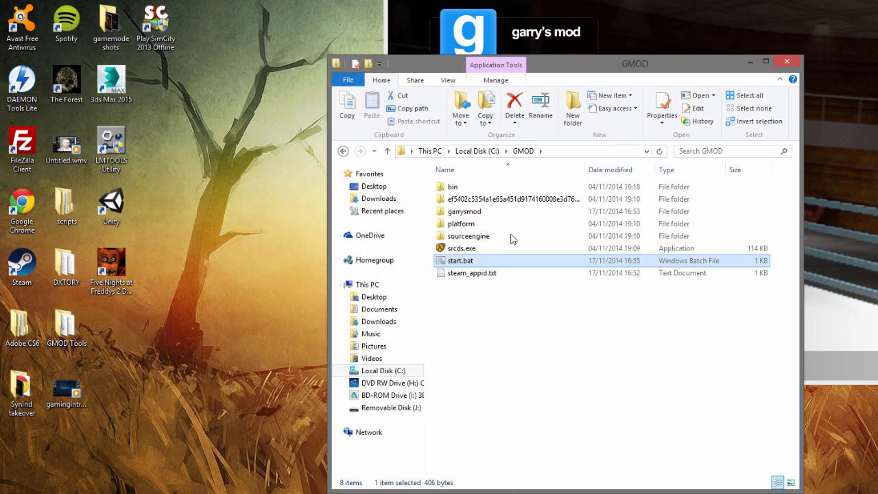
- Restart the server with the edited start.bat, running as My Badass GMOD Server connected to Steam
double_click(459, 261)
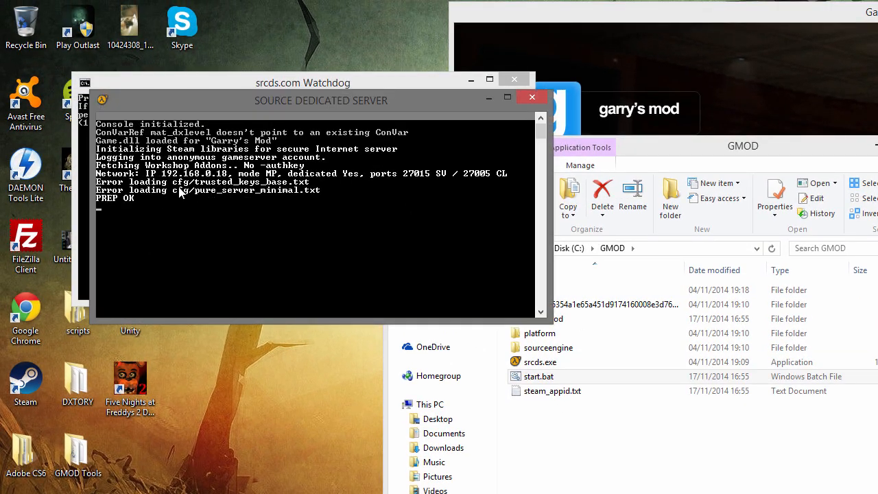
mouse_move(296, 171)
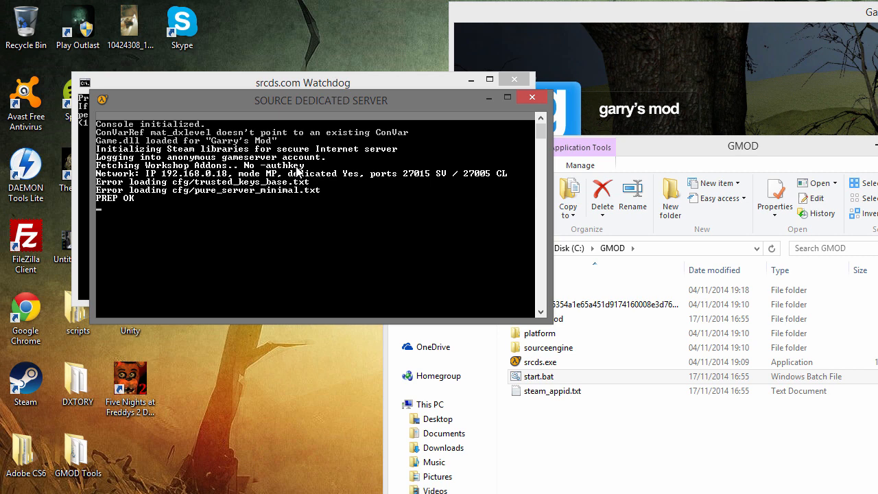
mouse_move(279, 235)
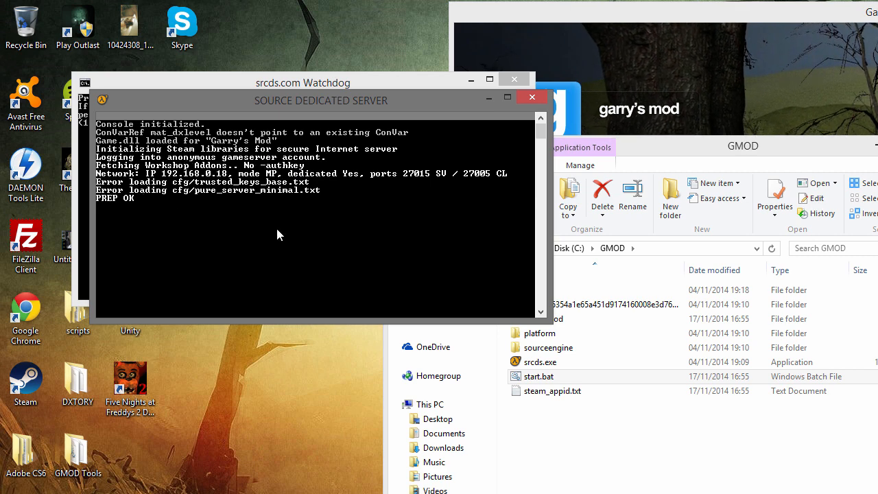
drag(321, 100, 281, 305)
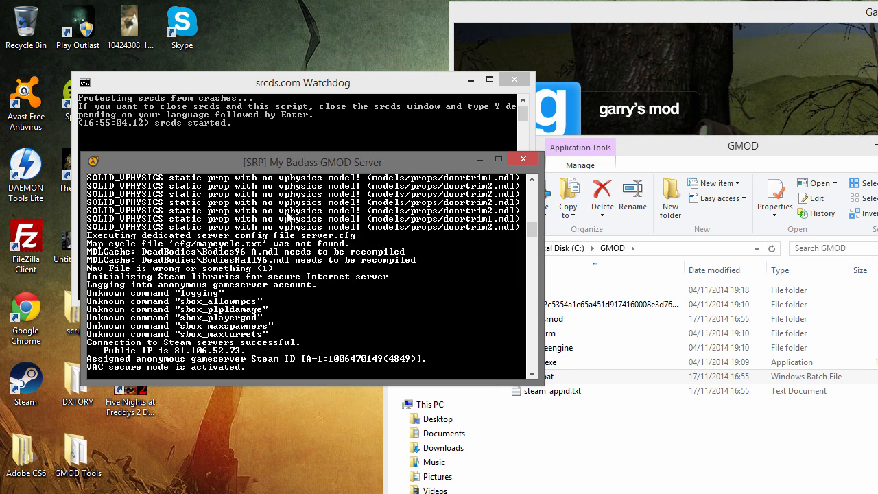
mouse_move(116, 236)
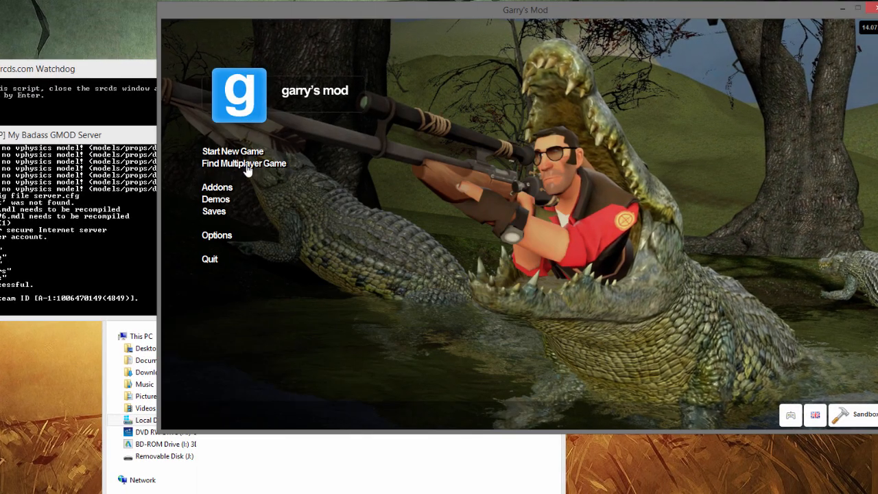
- Join [SRP] My Badass GMOD Server from the Local Network Sandbox server list
click(244, 163)
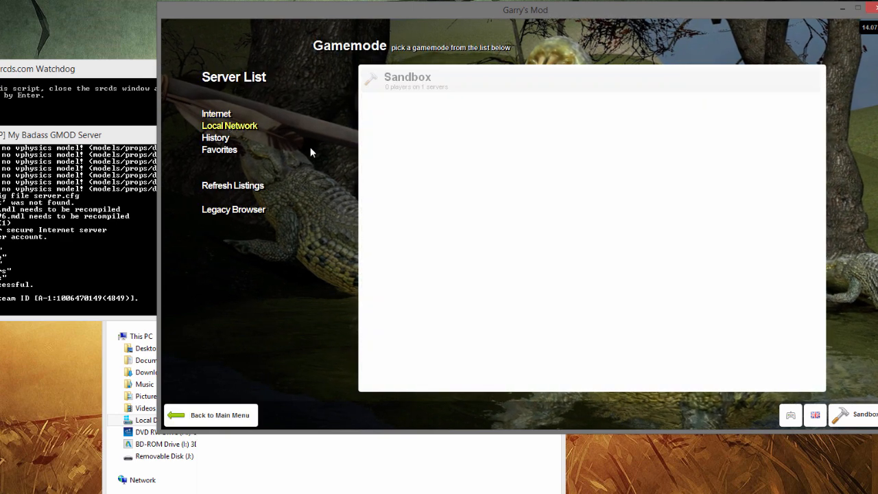
click(406, 76)
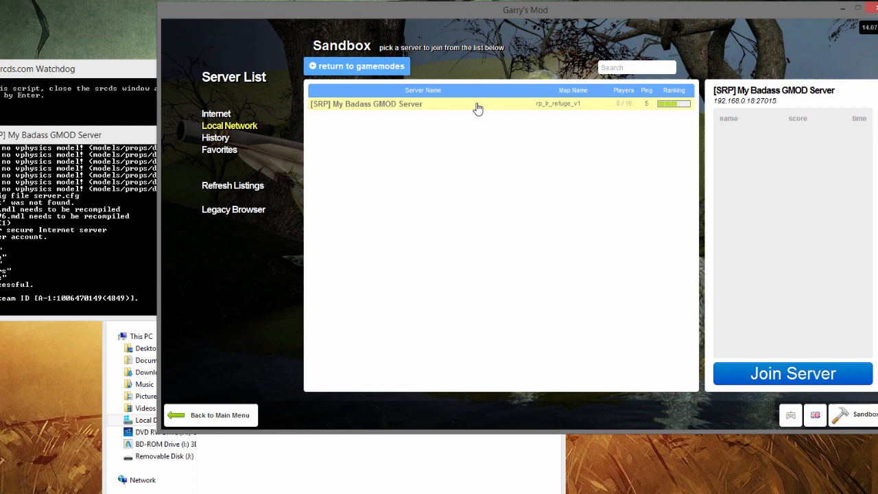
click(791, 373)
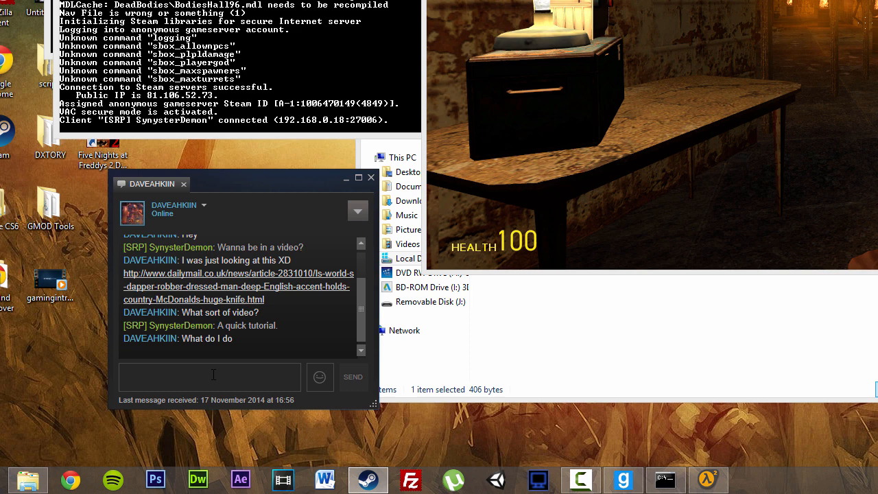
- Message the friend 'Try and join my' and send a Steam Invite to Game
text(Try and join my)
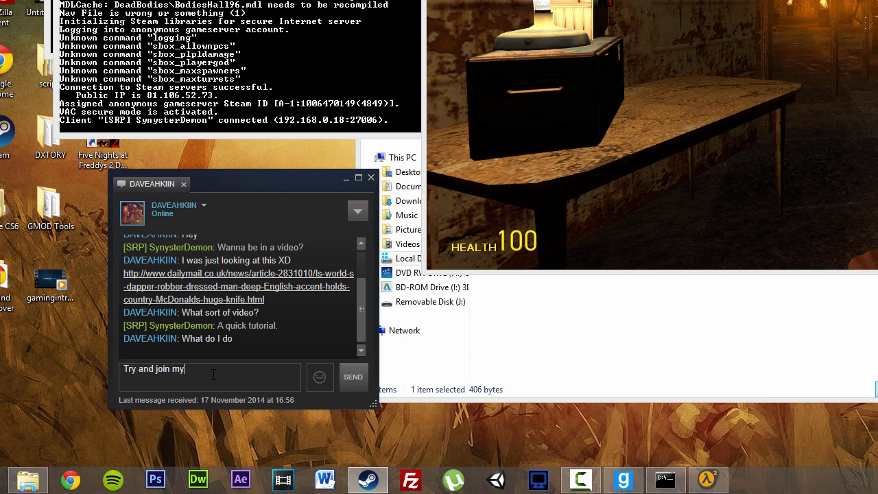
click(354, 376)
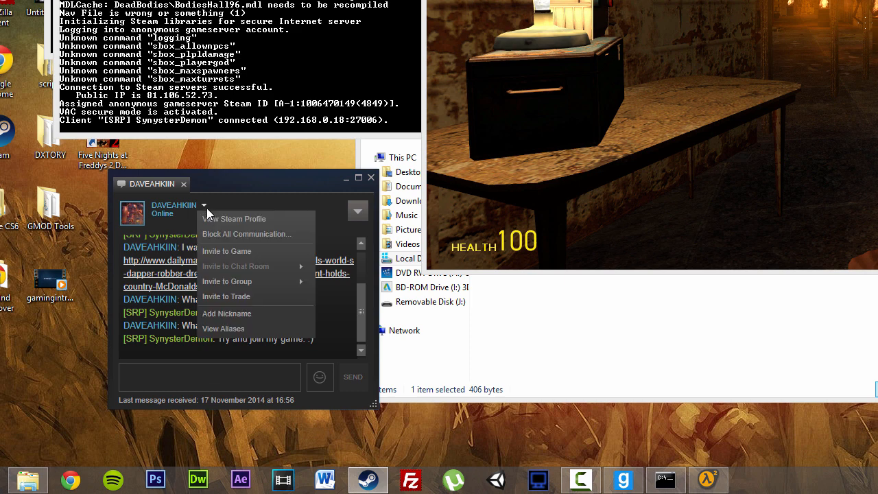
click(226, 251)
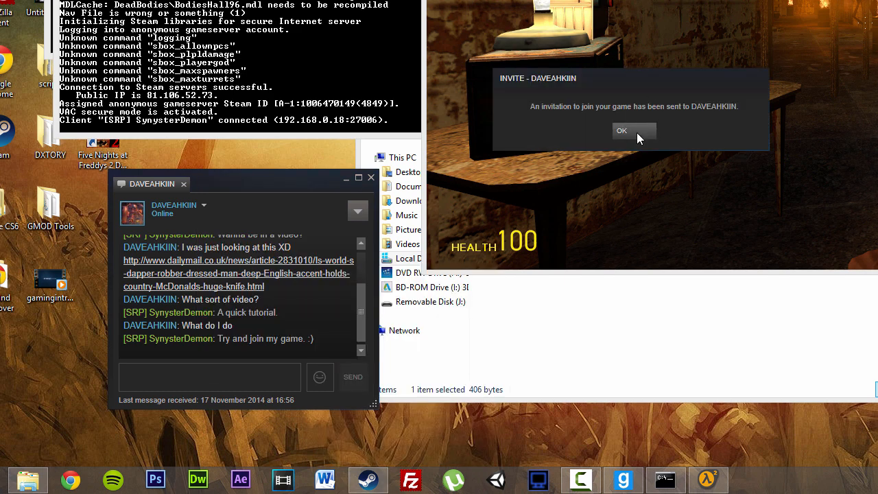
click(621, 131)
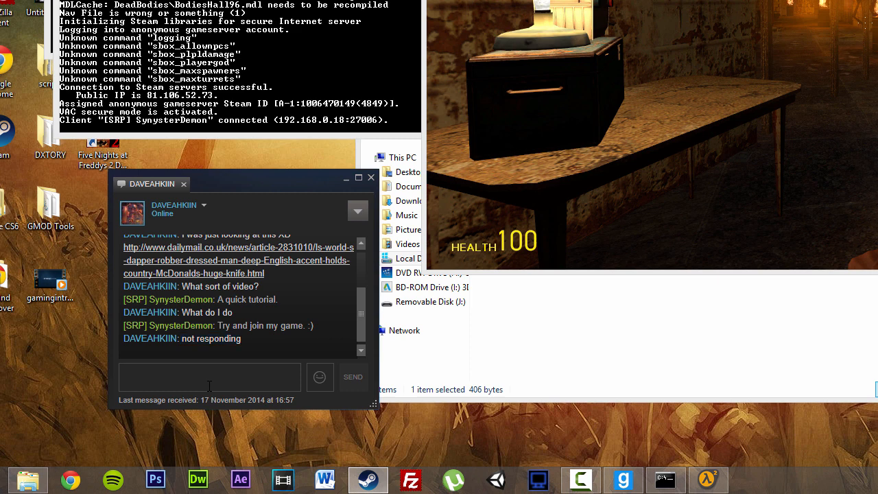
- Reply 'Okay, cheers. I'll ask you again in a sec.' in the Steam chat
text(Okay, cheers.)
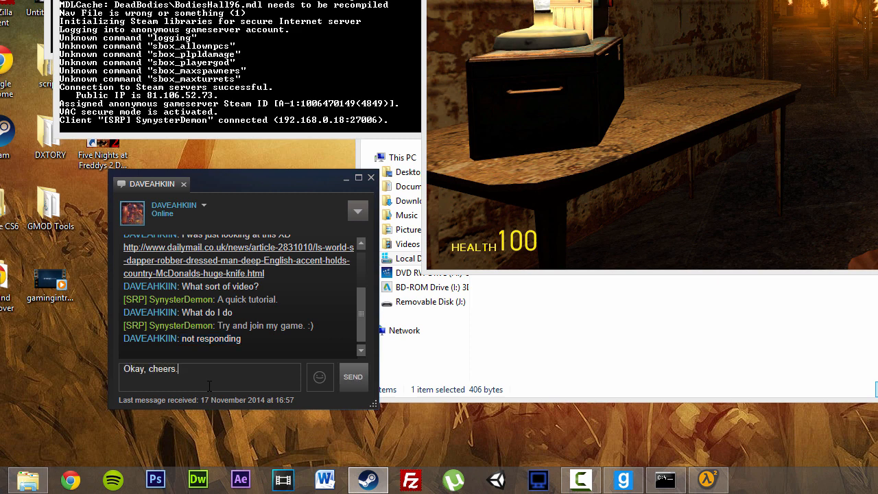
text(I'll ask you in)
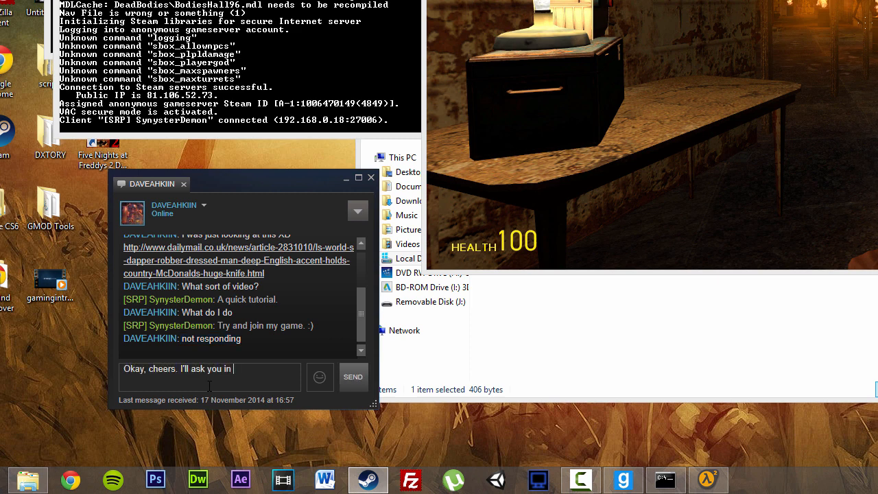
text(again in a sec.)
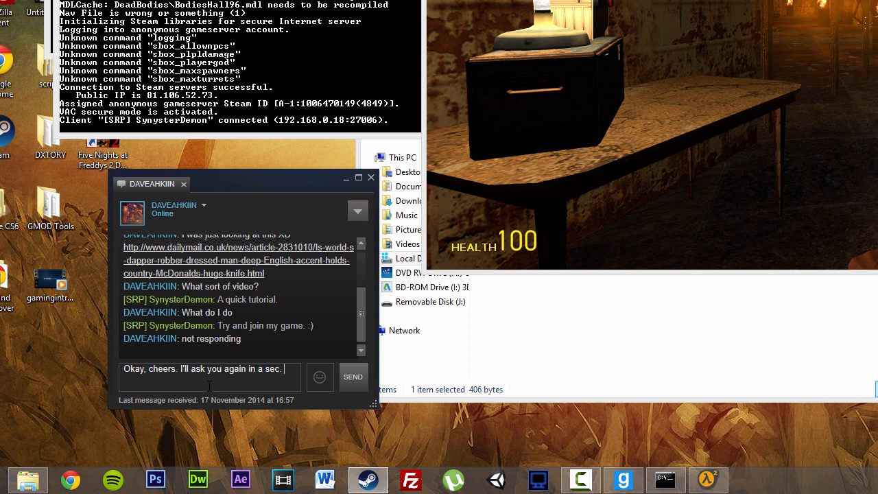
click(352, 376)
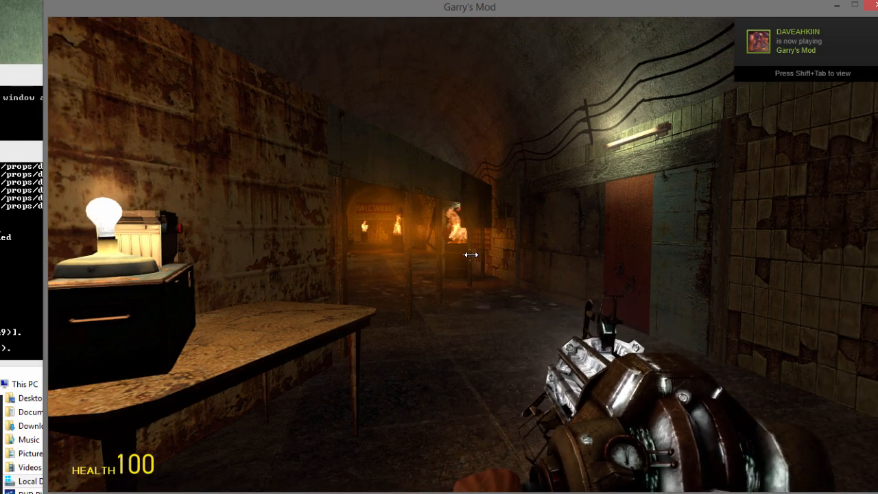
mouse_move(470, 253)
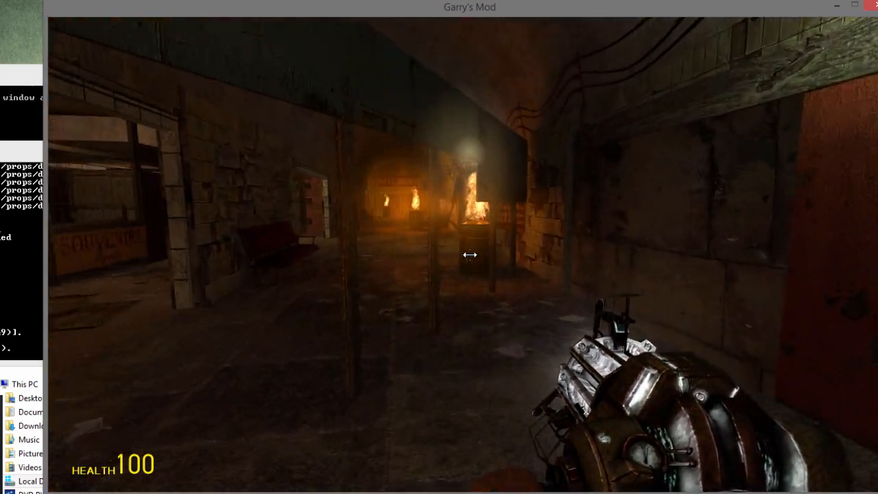
mouse_move(470, 254)
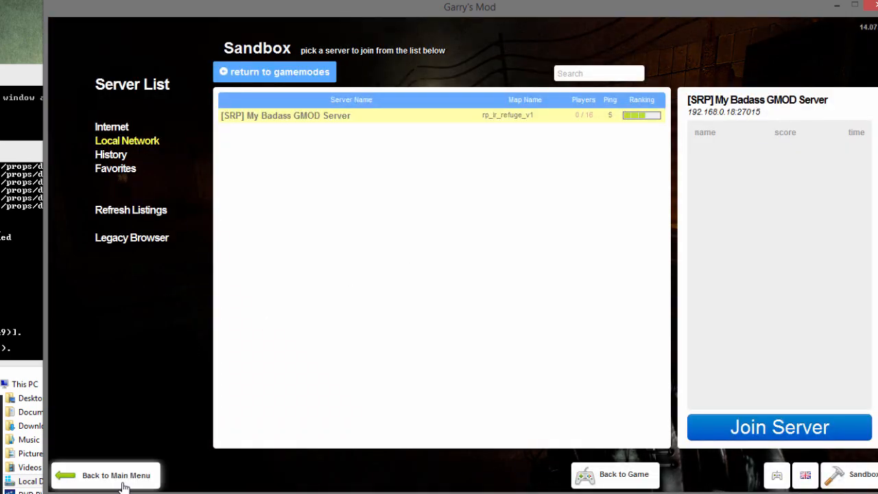
- Return from the server list to the main menu and close the small console window
click(115, 474)
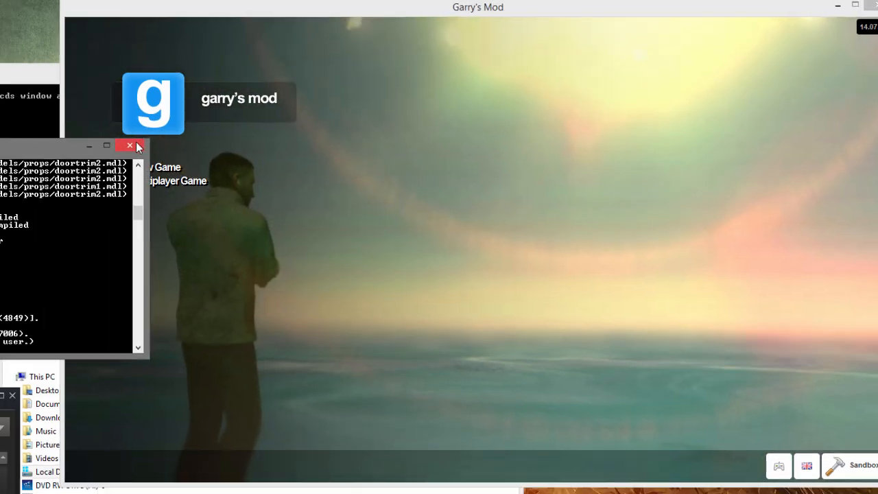
click(129, 146)
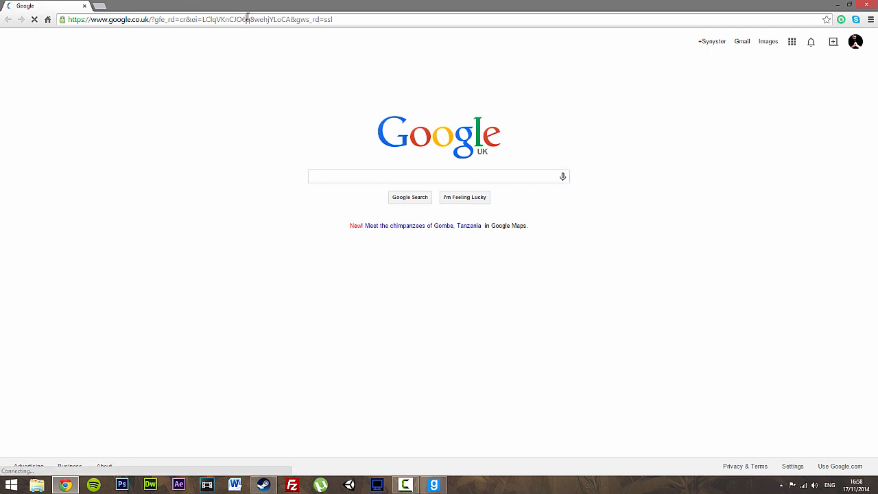
- Google 'what's my modem address' and open the article on a modem's default IP
click(439, 176)
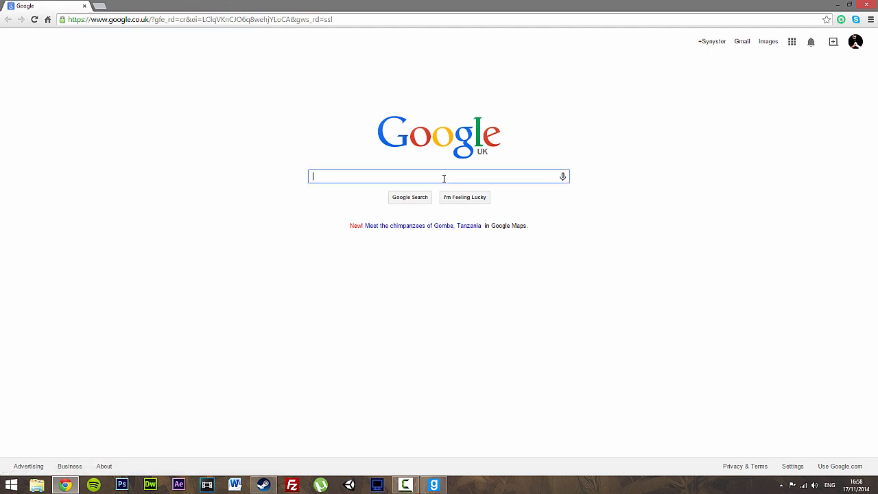
text(what's)
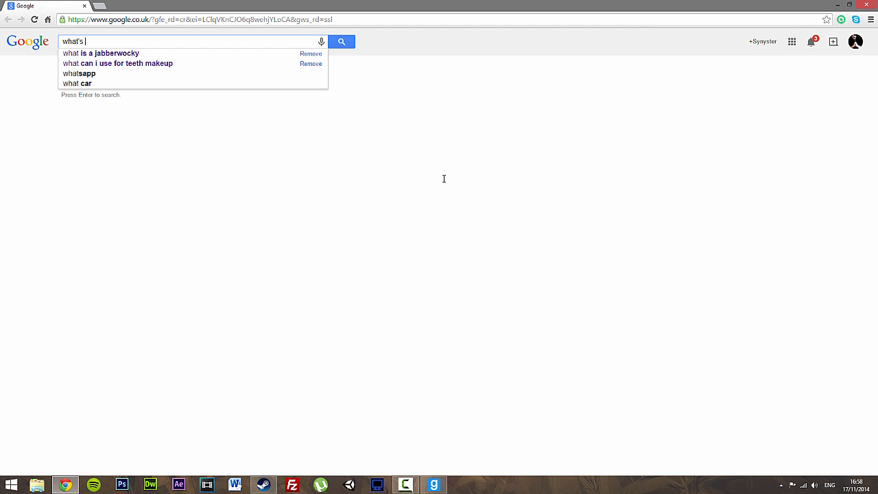
text(my modem address)
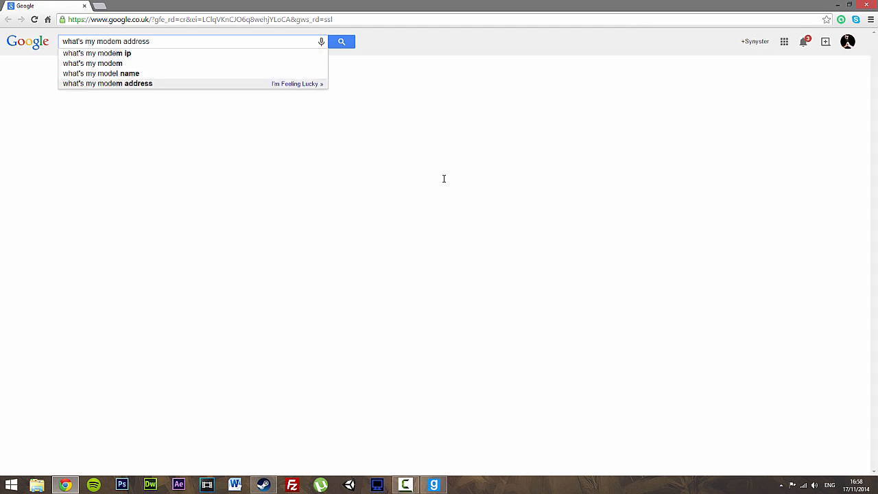
click(340, 41)
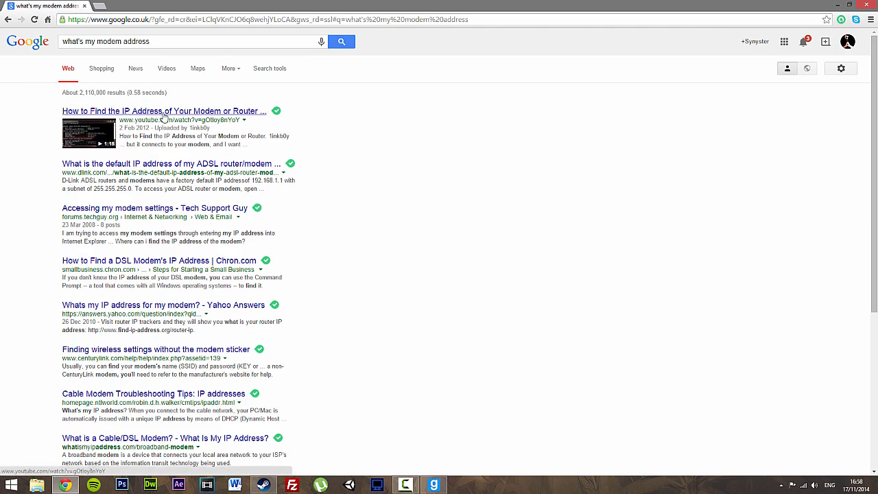
mouse_move(158, 168)
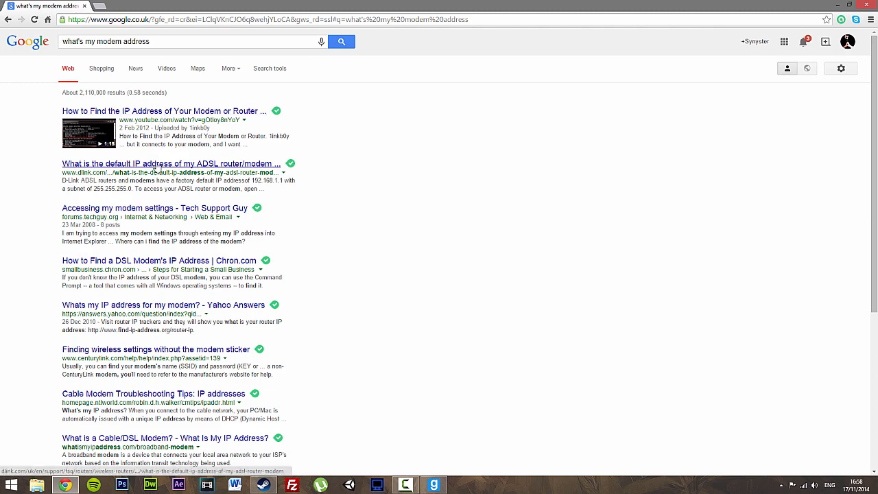
click(434, 484)
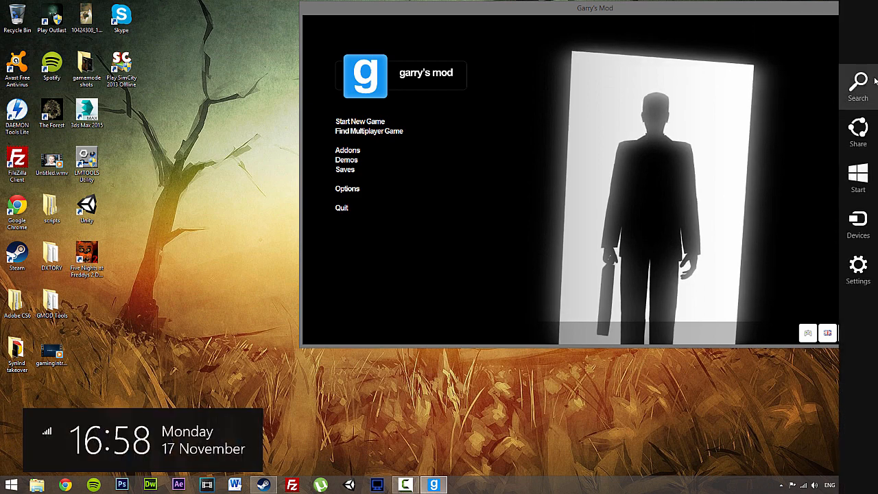
- Run ipconfig in Command Prompt to find IPv4 192.168.0.18 and gateway 192.168.0.1
click(857, 82)
text(ipc)
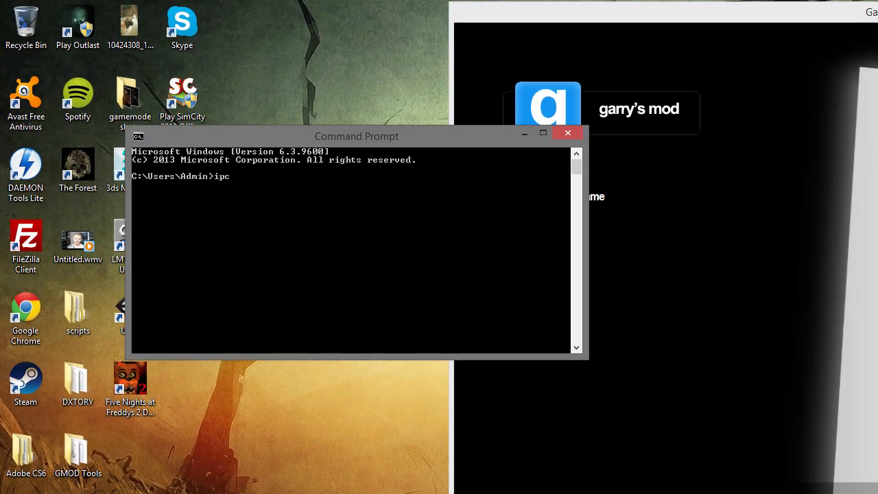
text(onfig)
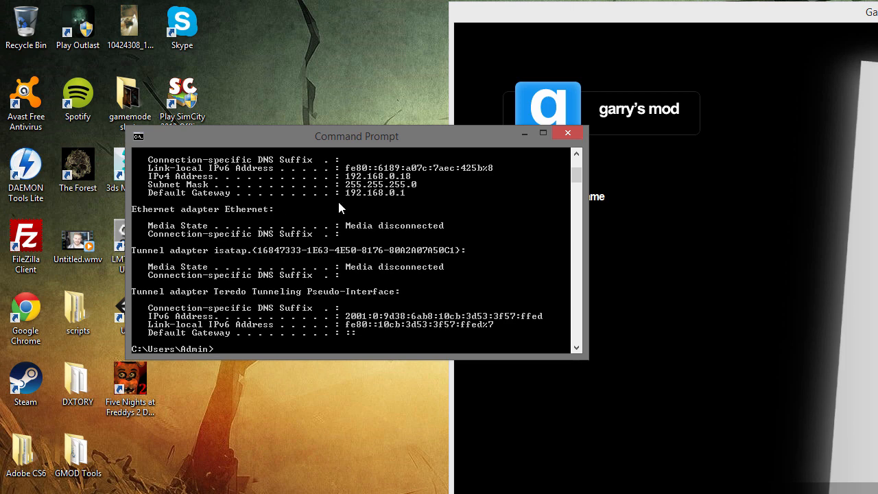
mouse_move(583, 181)
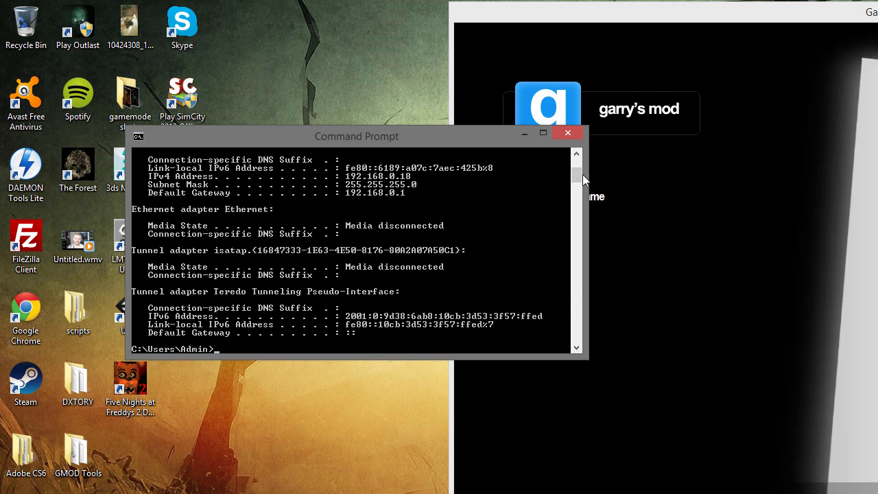
scroll(up, 3)
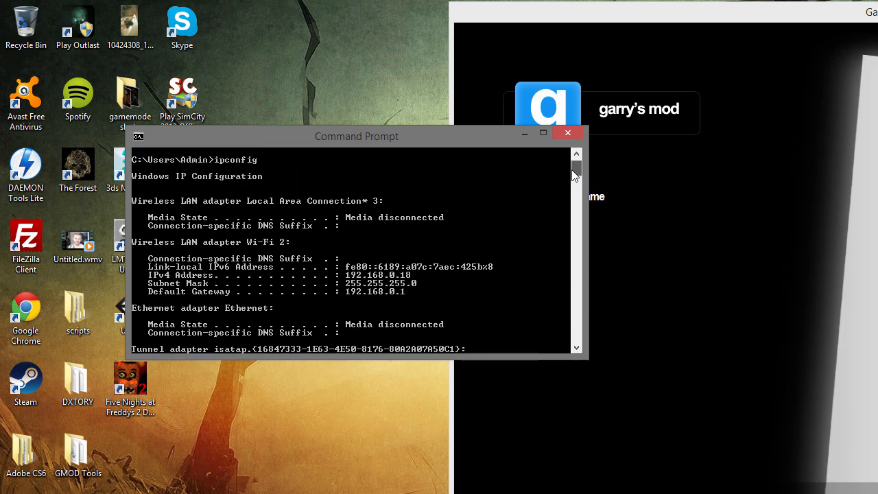
mouse_move(223, 345)
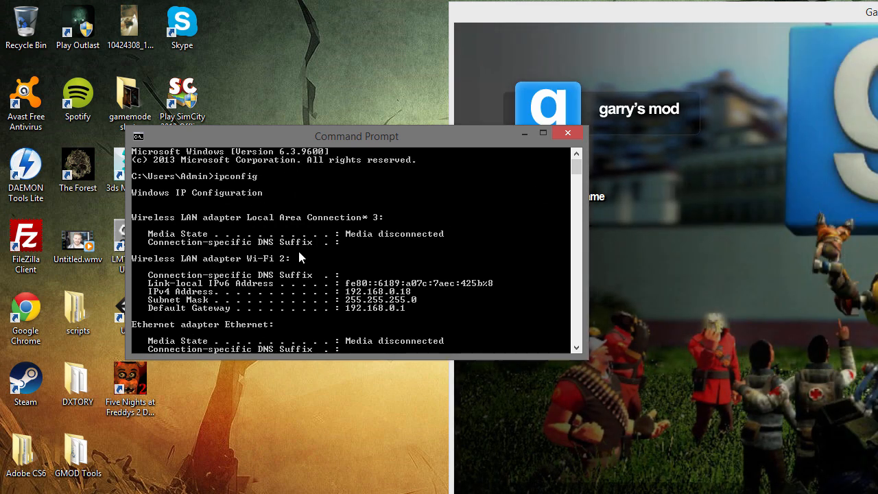
scroll(down, 3)
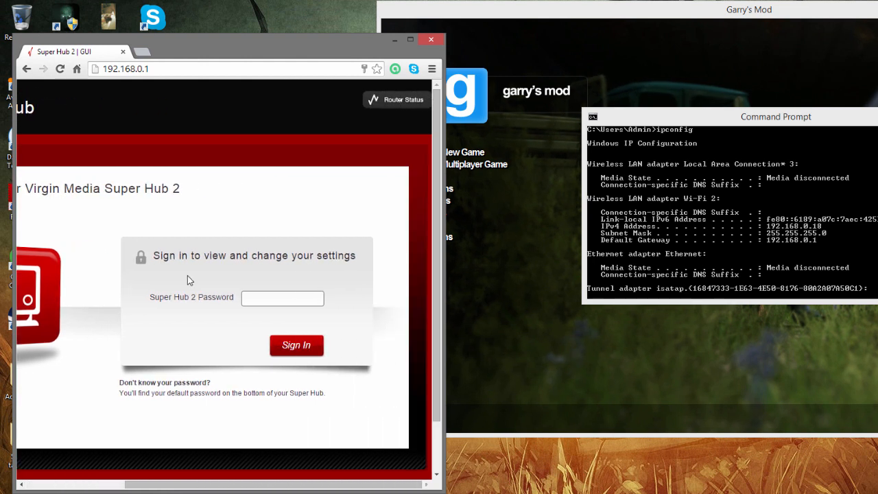
- Sign in to the Super Hub at 192.168.0.1 and dismiss the default-password warning
click(283, 298)
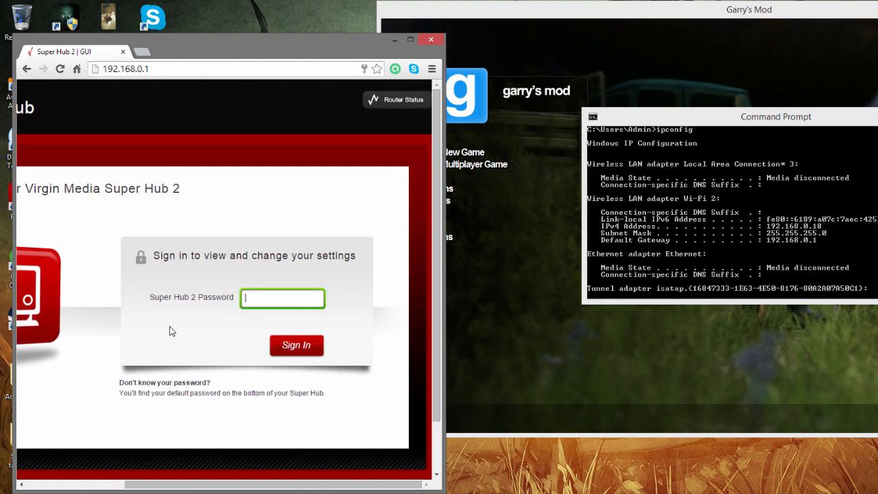
mouse_move(169, 328)
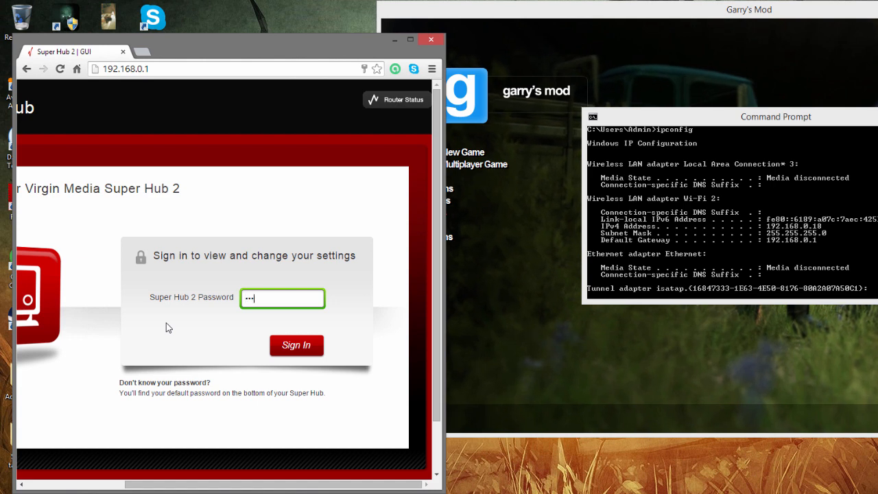
click(297, 346)
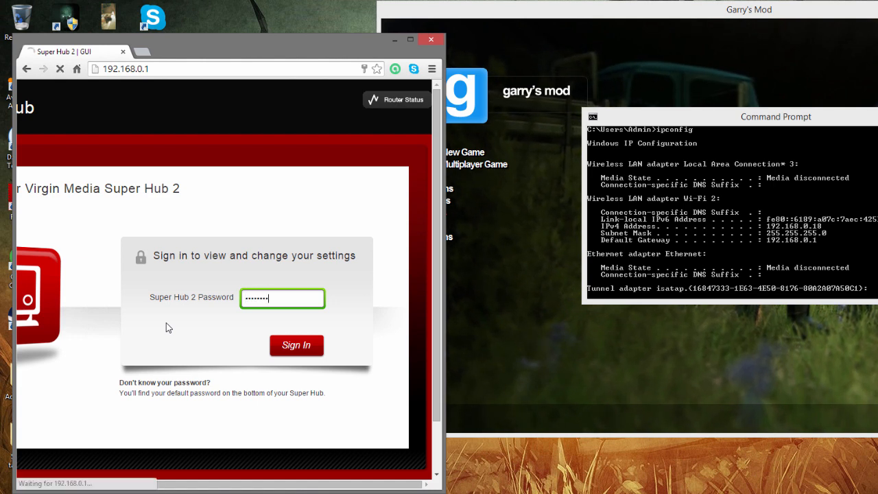
click(296, 345)
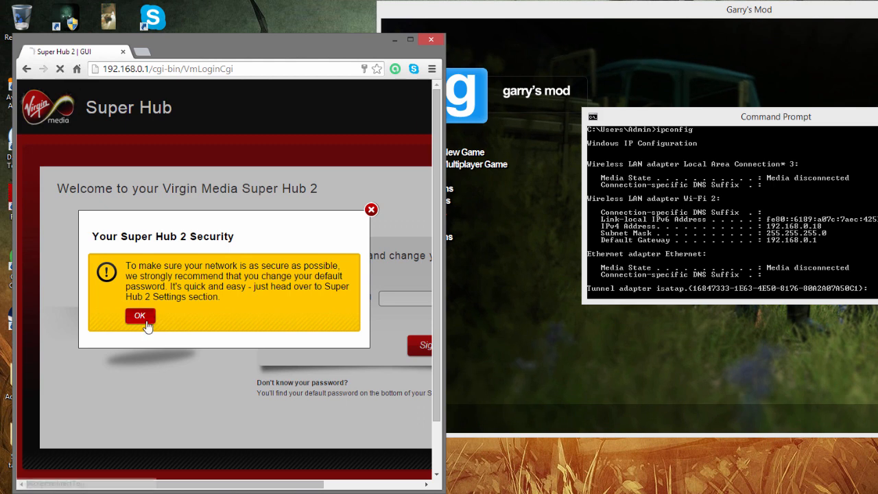
click(140, 315)
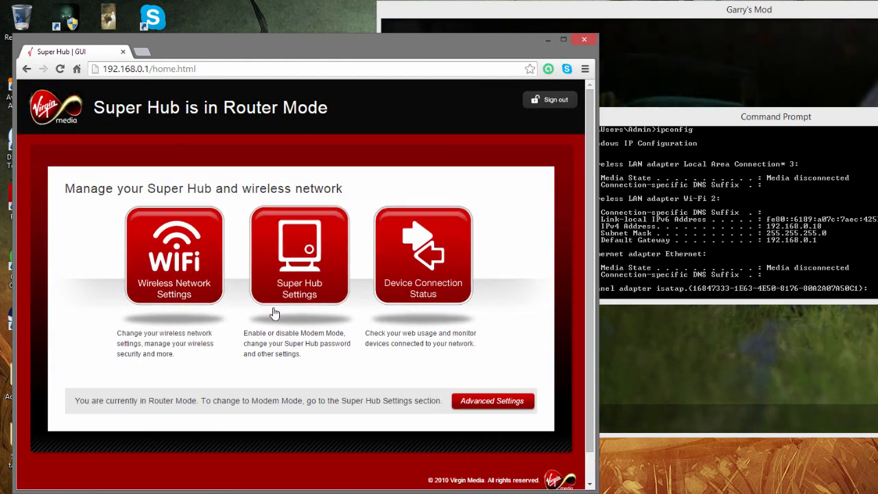
- Navigate to Advanced Settings > Security > Port Forwarding for a new rule form
click(491, 400)
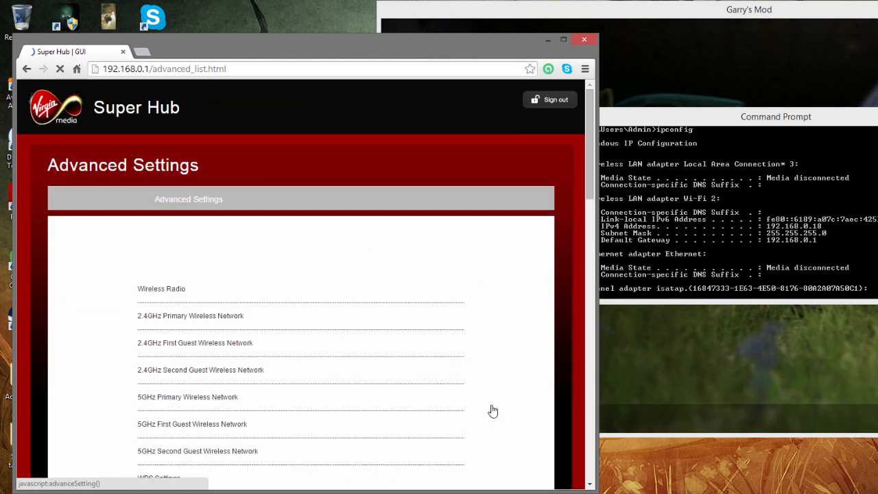
scroll(down, 3)
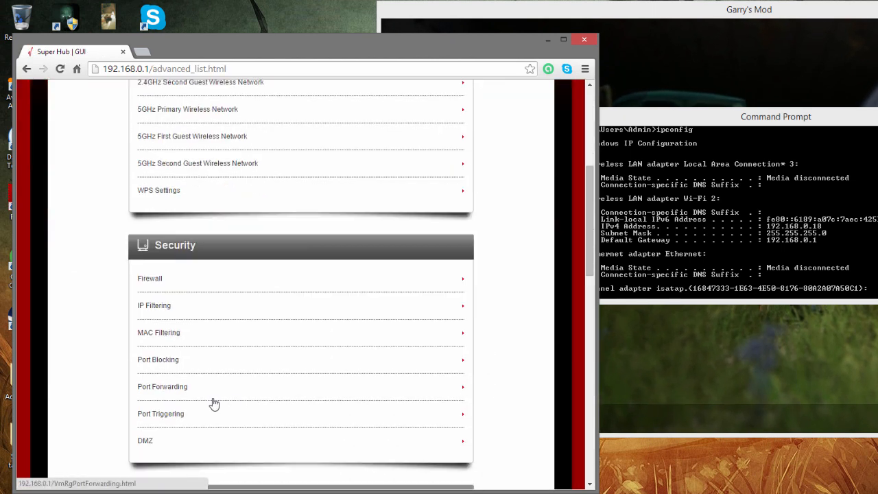
click(162, 386)
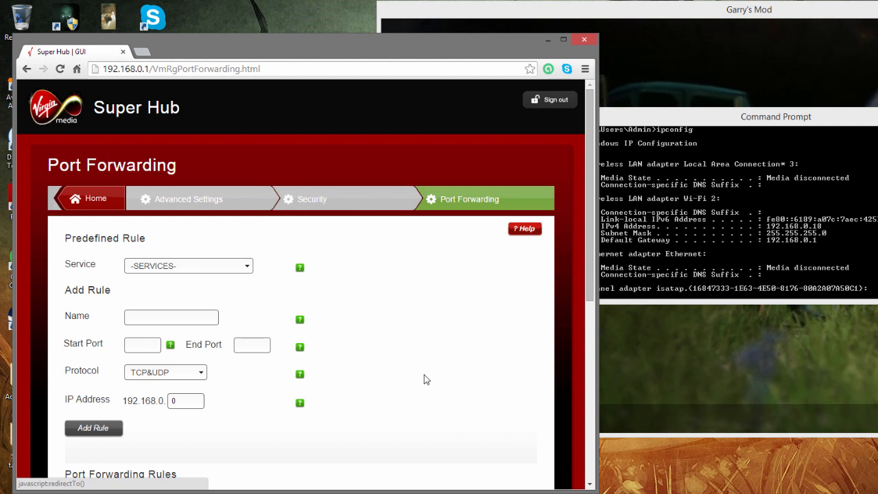
- Add rule GMOD1 forwarding port 3478 TCP&UDP to 192.168.0.18
scroll(down, 3)
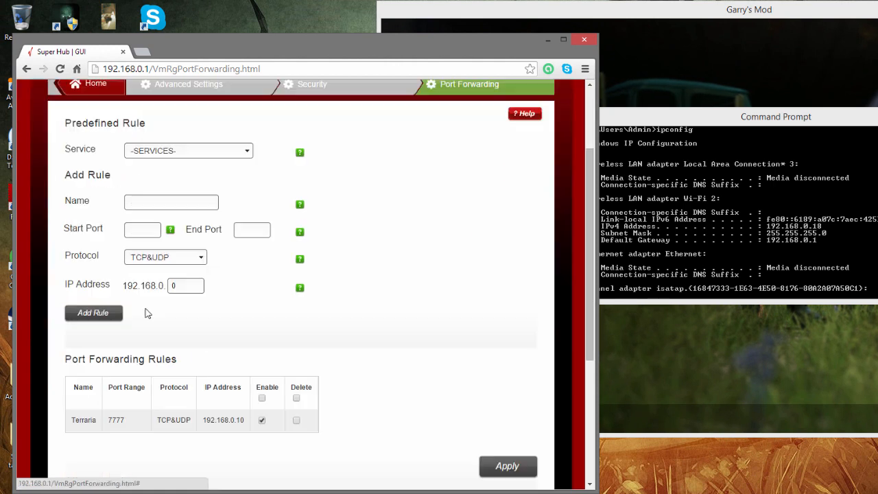
double_click(82, 419)
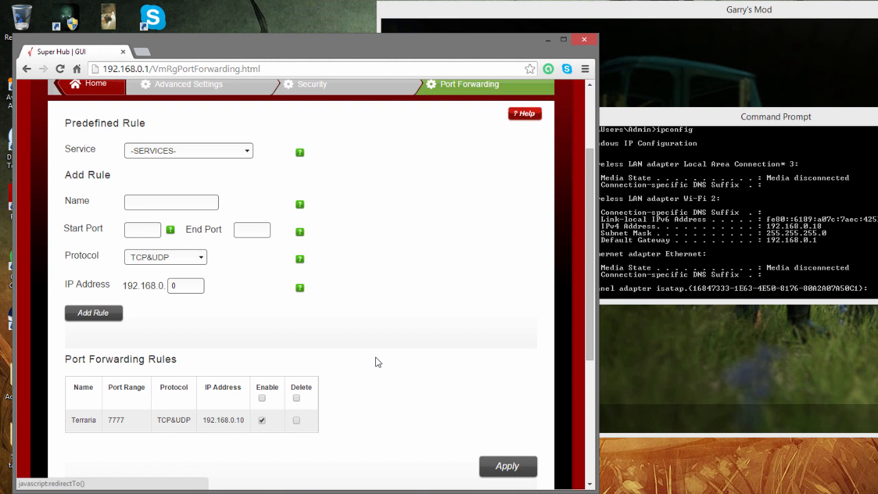
mouse_move(134, 419)
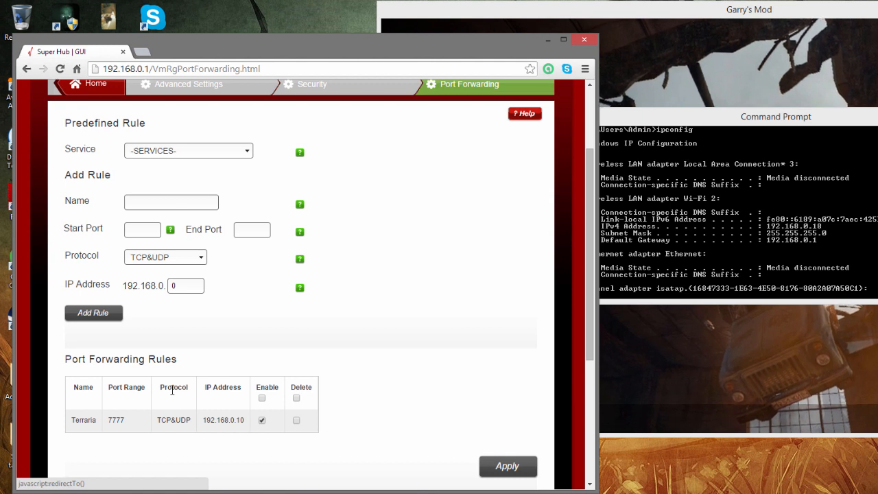
click(171, 201)
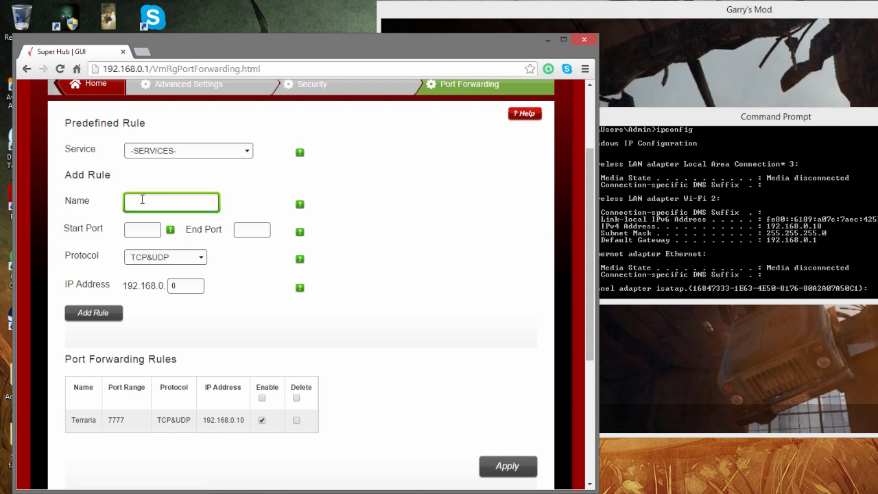
text(GMOD)
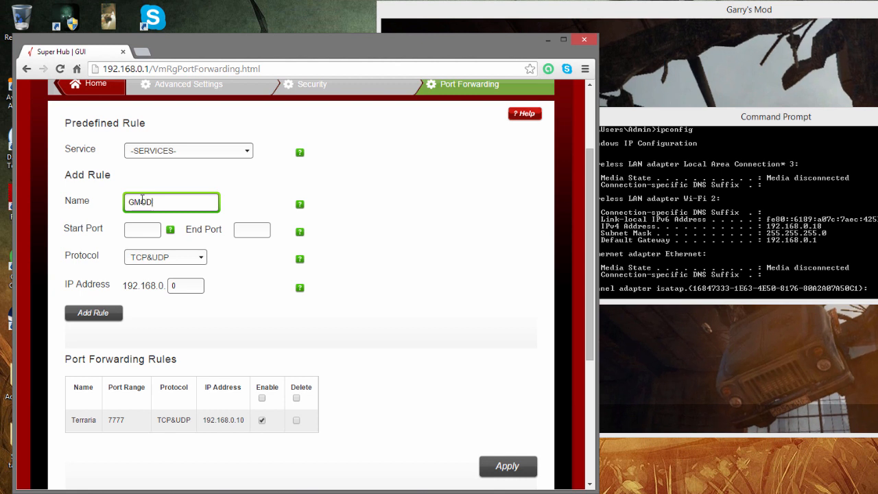
text(1)
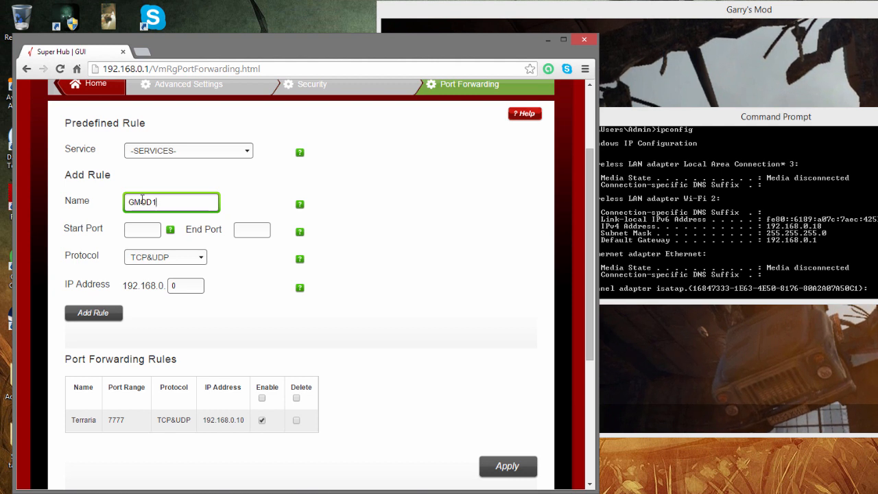
click(142, 231)
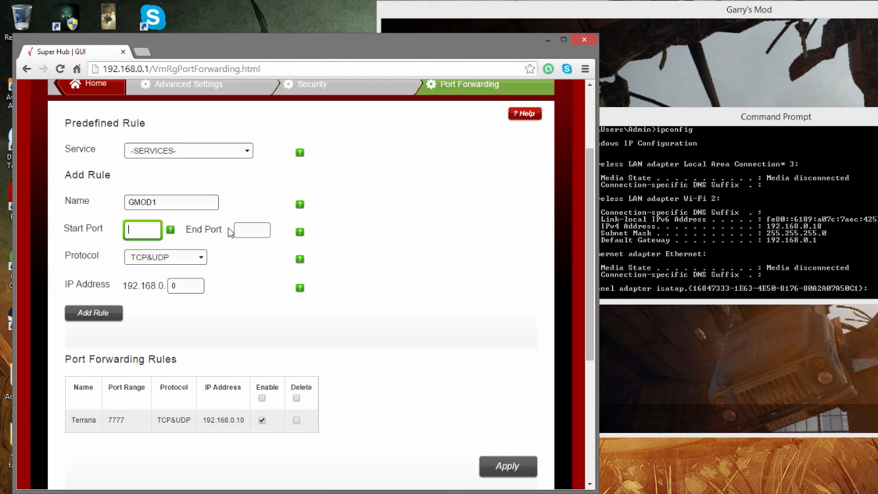
text(34)
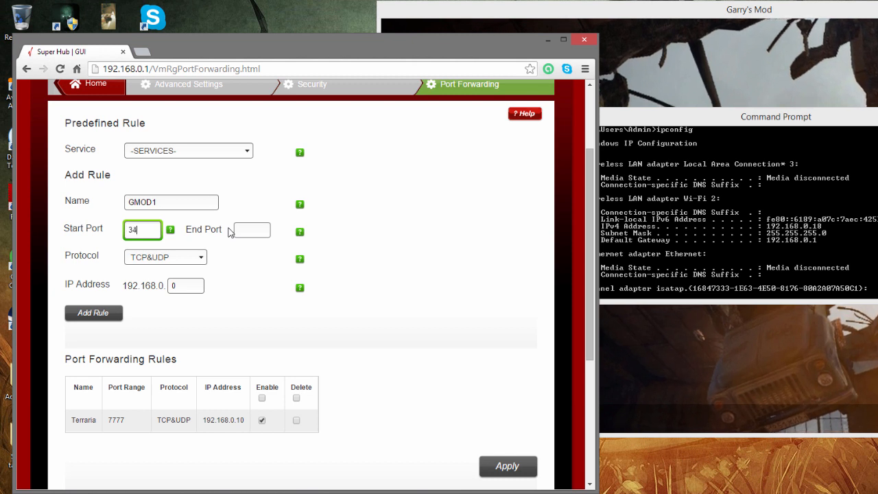
text(478)
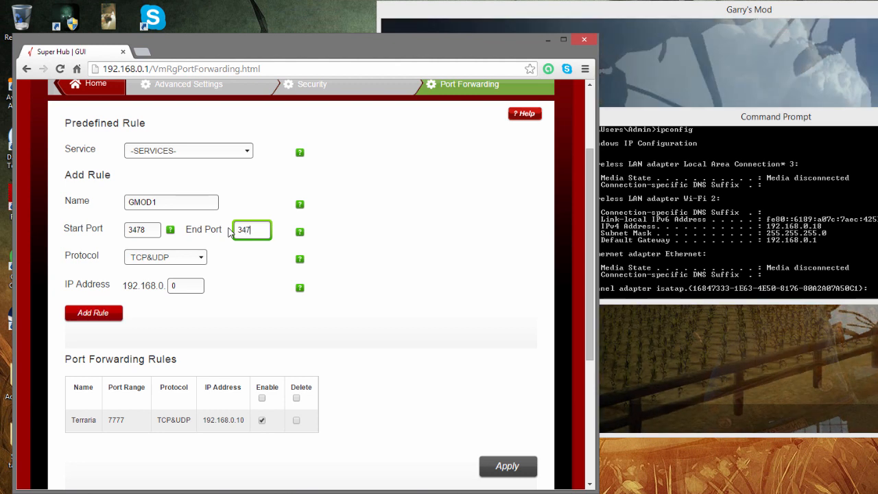
text(8)
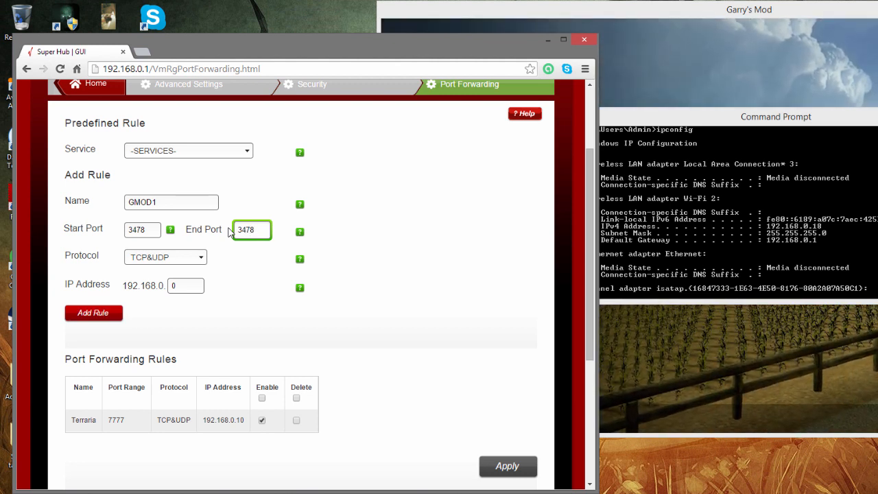
click(164, 257)
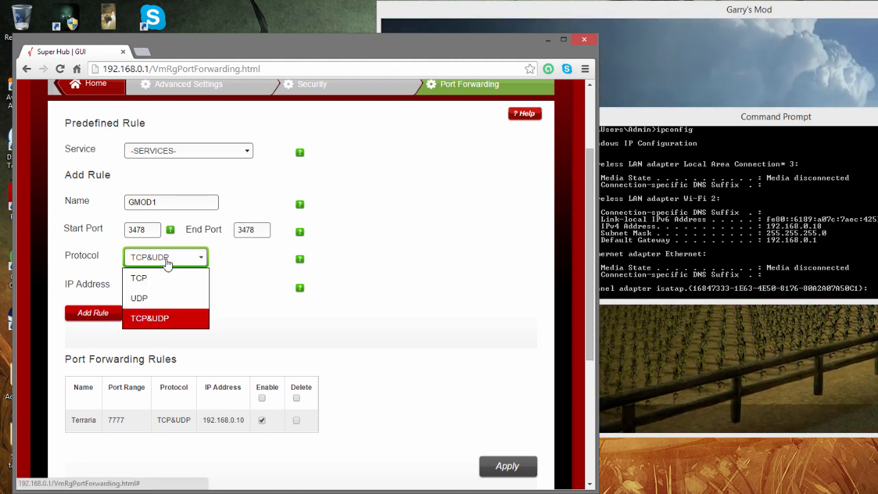
click(149, 318)
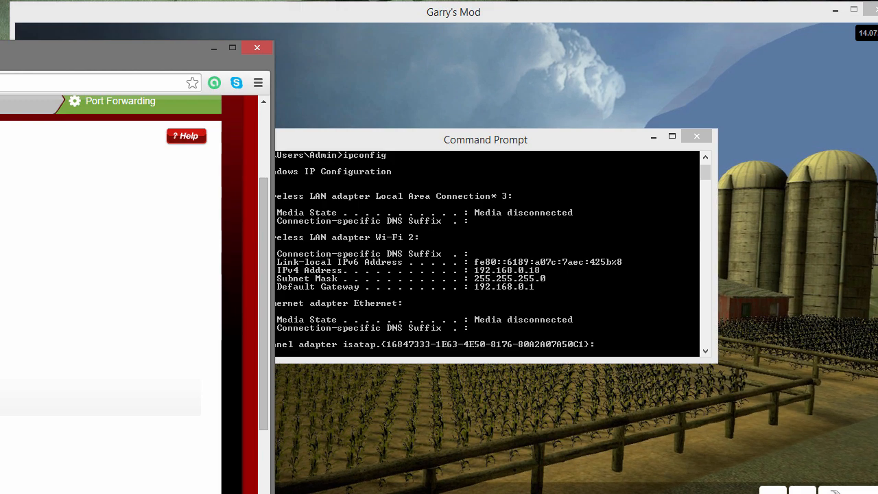
click(99, 298)
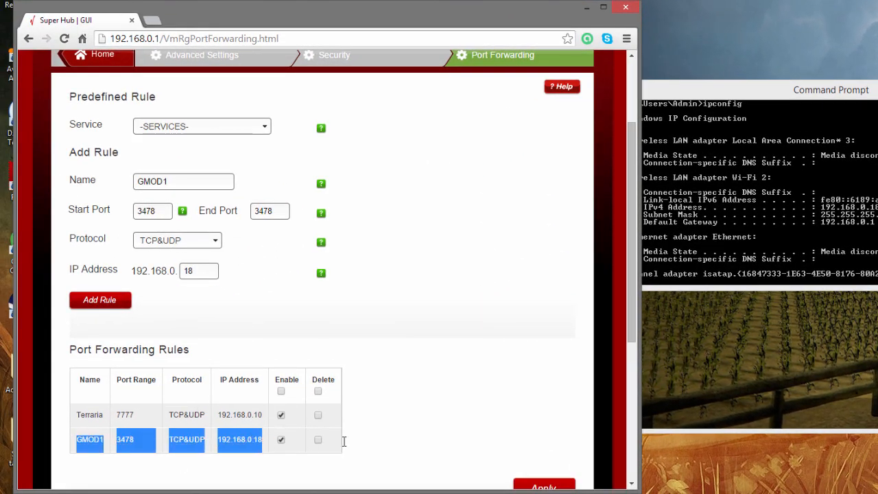
- Add rule GMOD2 forwarding ports 4379–4380 TCP&UDP to 192.168.0.18
click(184, 181)
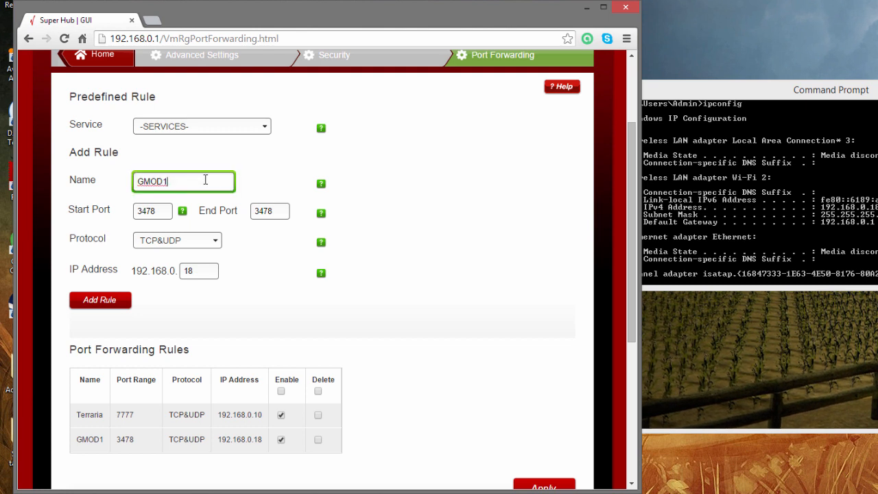
text(2)
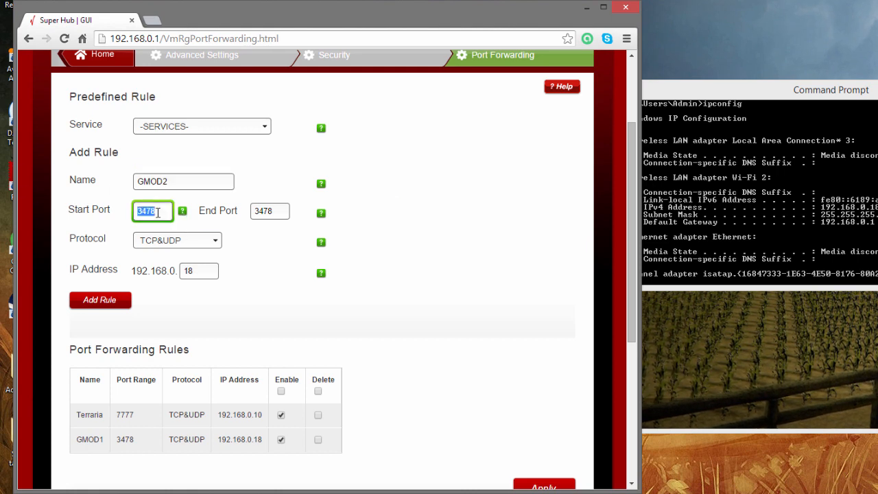
text(4379)
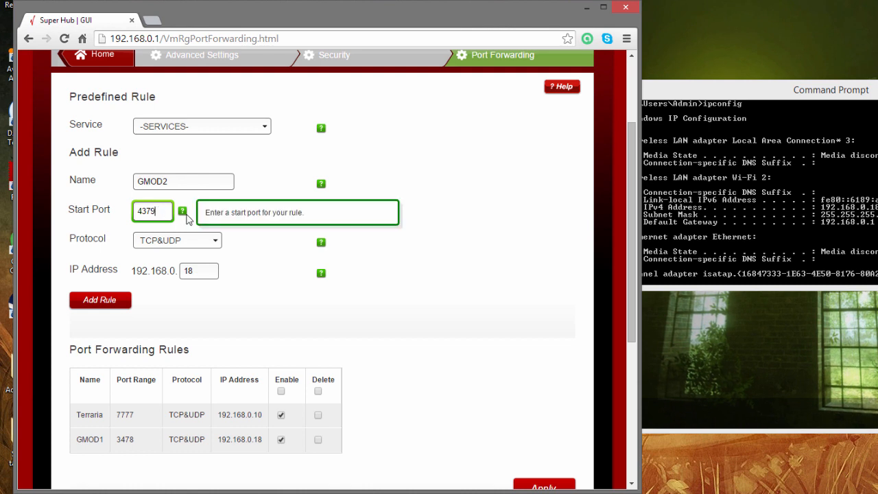
text(438)
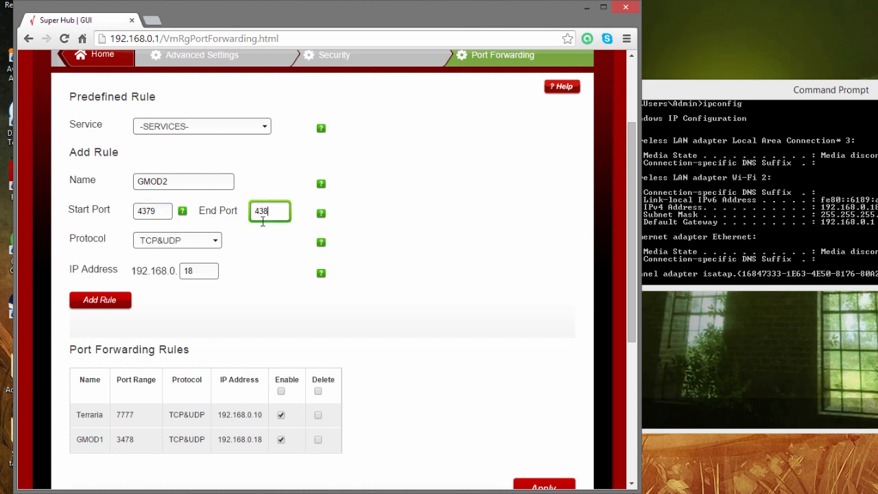
text(0)
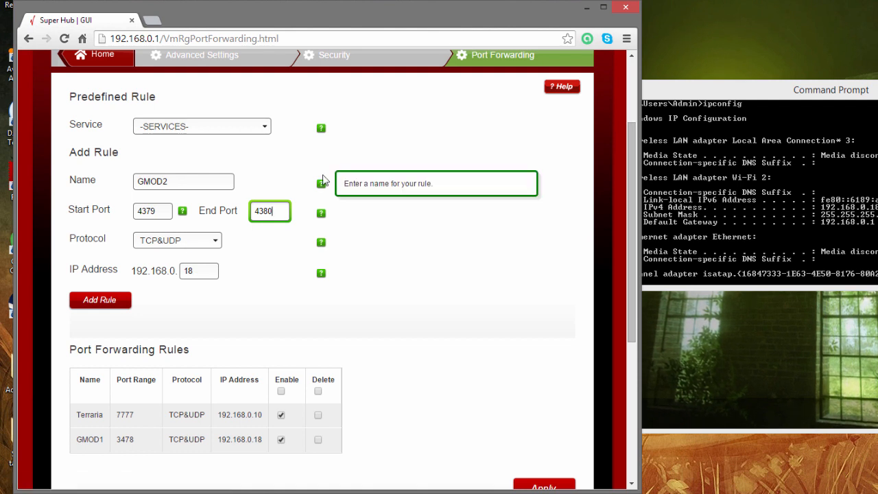
click(177, 240)
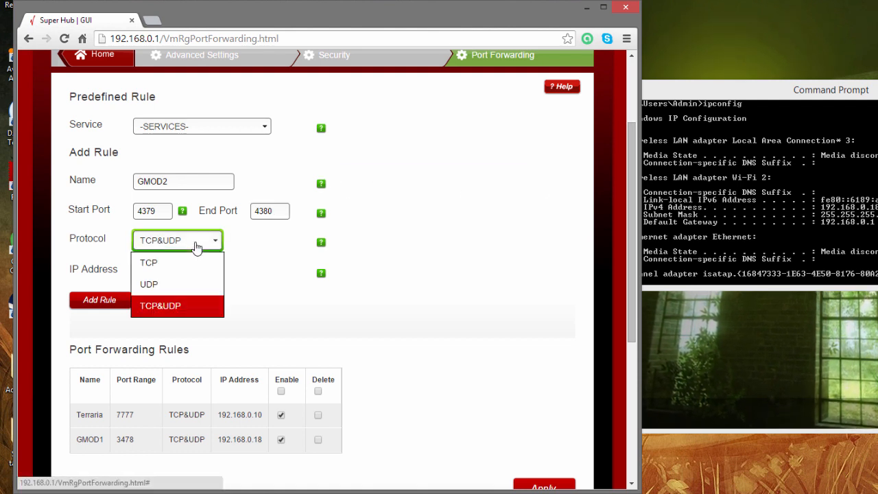
click(159, 304)
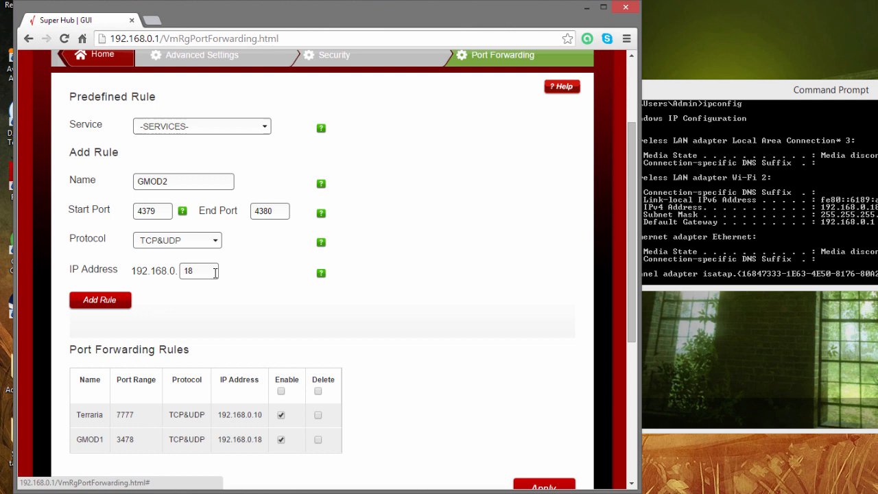
click(99, 299)
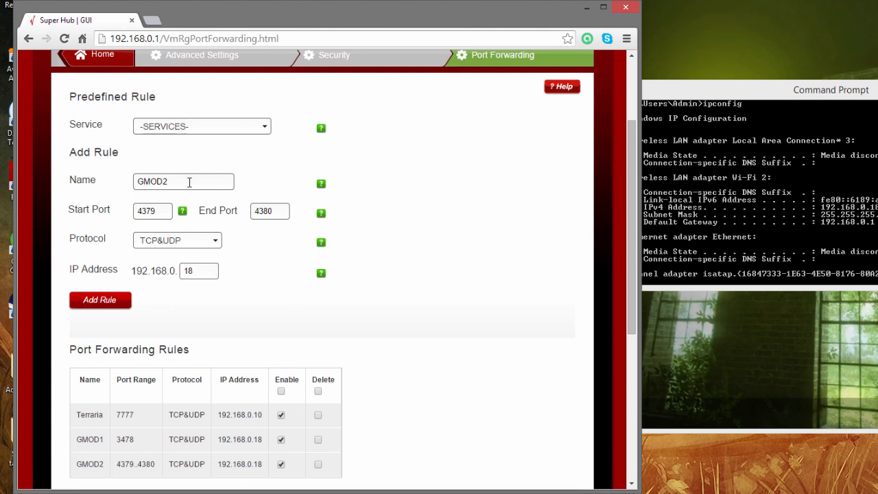
- Add rule GMOD3 for ports 27000–27050, then apply all forwarding changes to the router
key(Backspace)
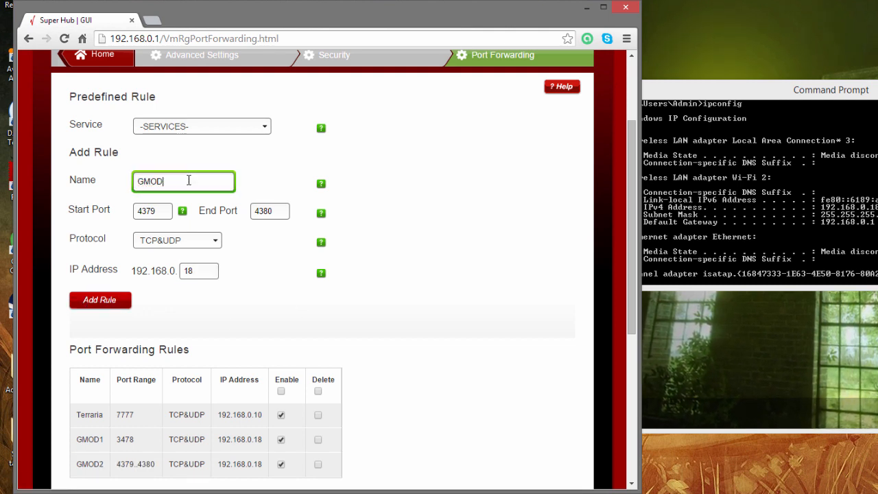
text(3)
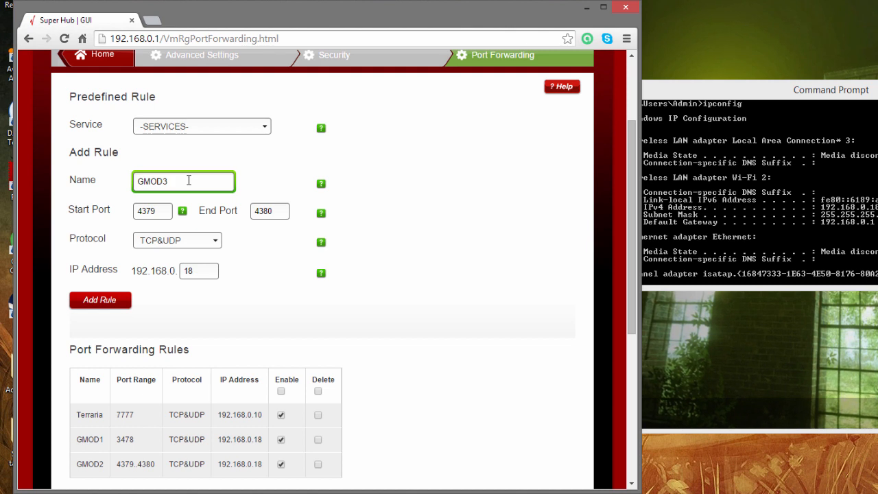
click(152, 211)
text(27)
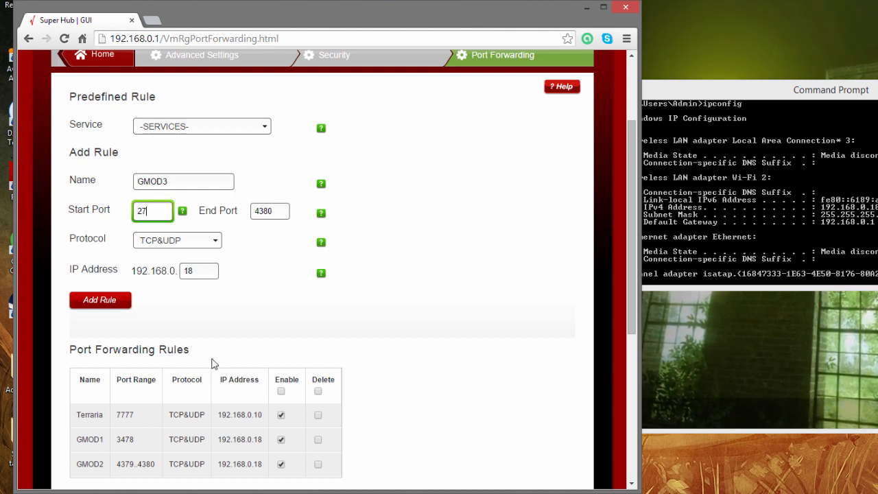
text(000)
click(269, 211)
text(2705)
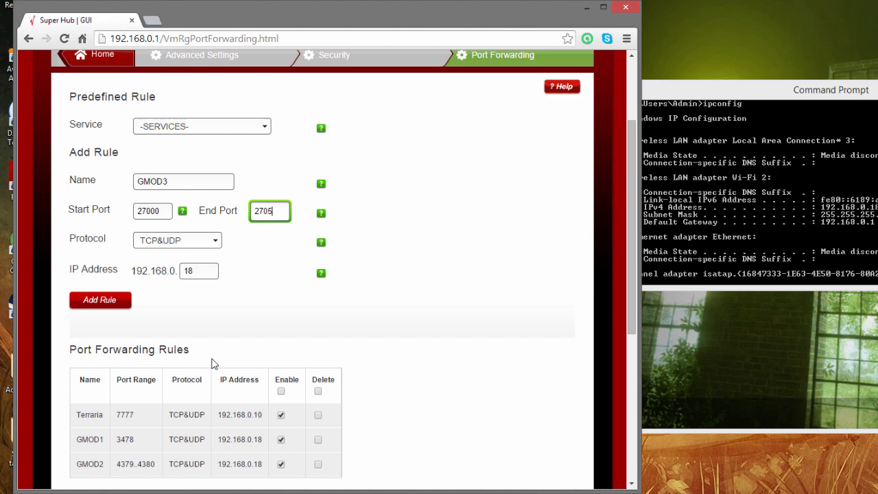
text(0)
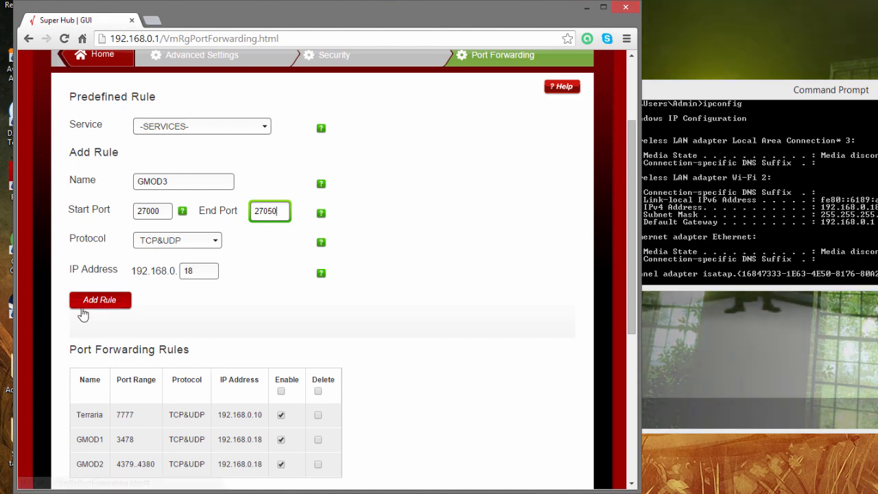
click(99, 299)
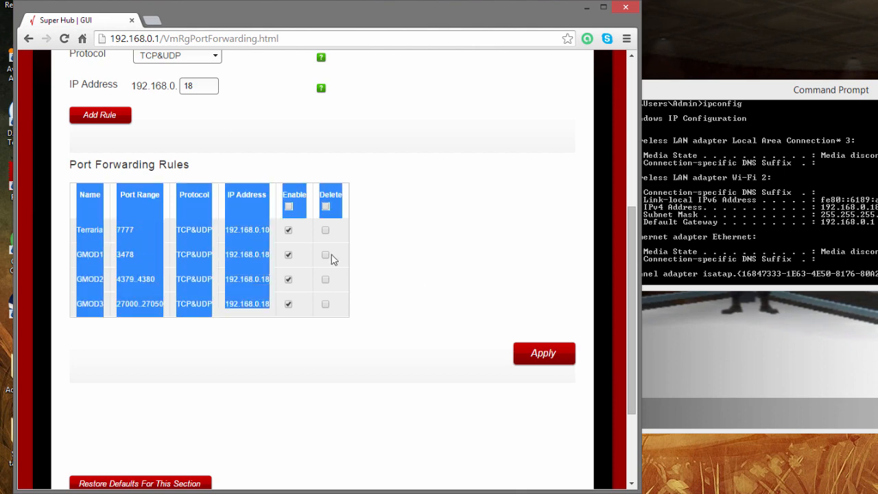
click(543, 352)
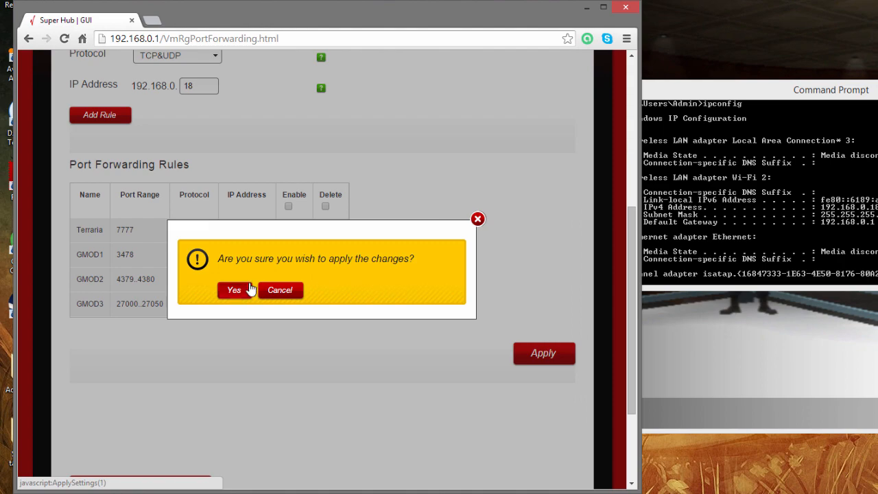
click(233, 289)
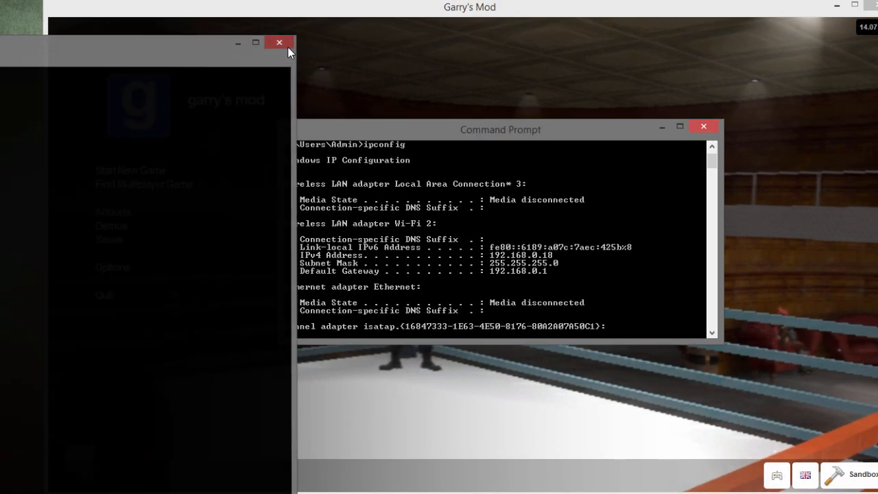
- Browse to C:\GMOD, check start.bat, and run it to relaunch the dedicated server
click(702, 126)
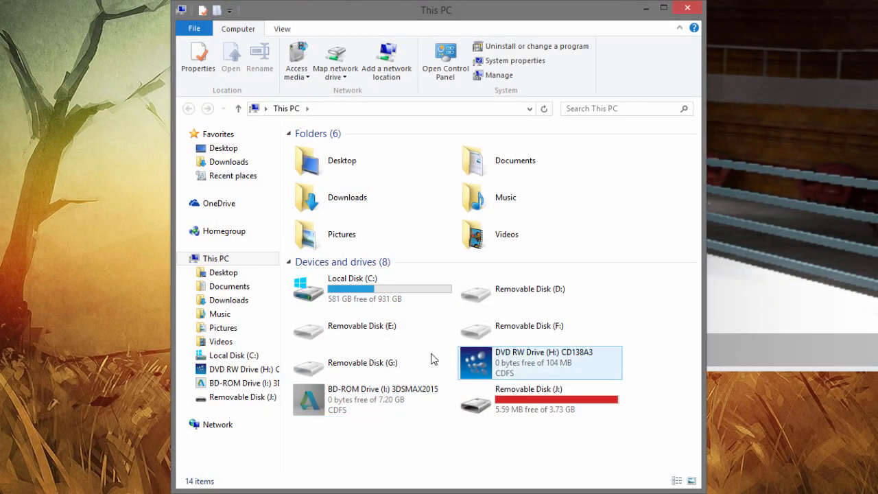
click(362, 326)
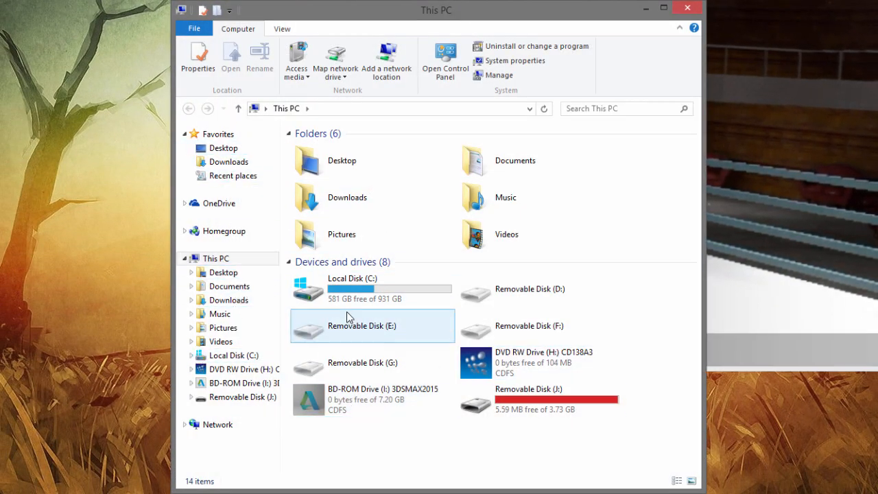
click(364, 287)
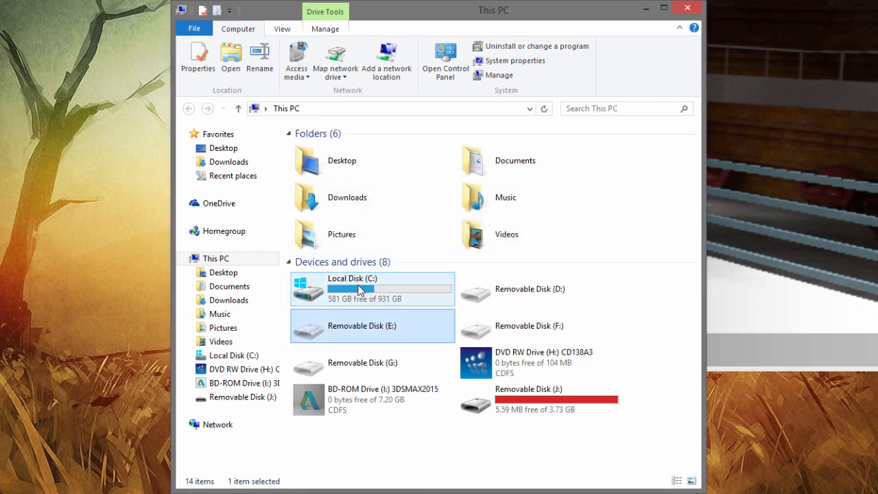
double_click(351, 277)
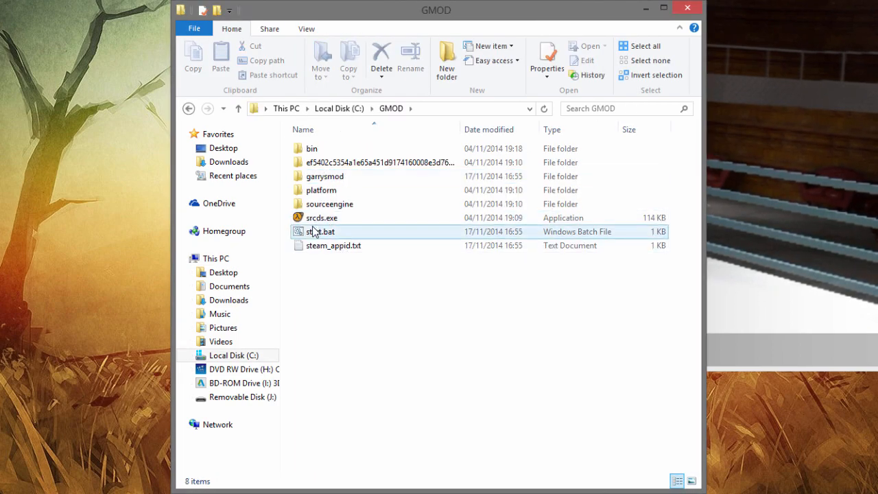
double_click(321, 231)
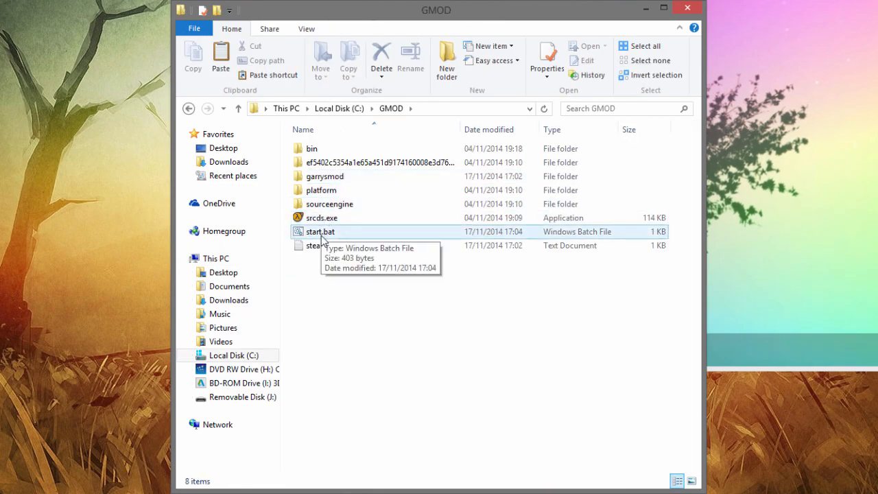
double_click(320, 230)
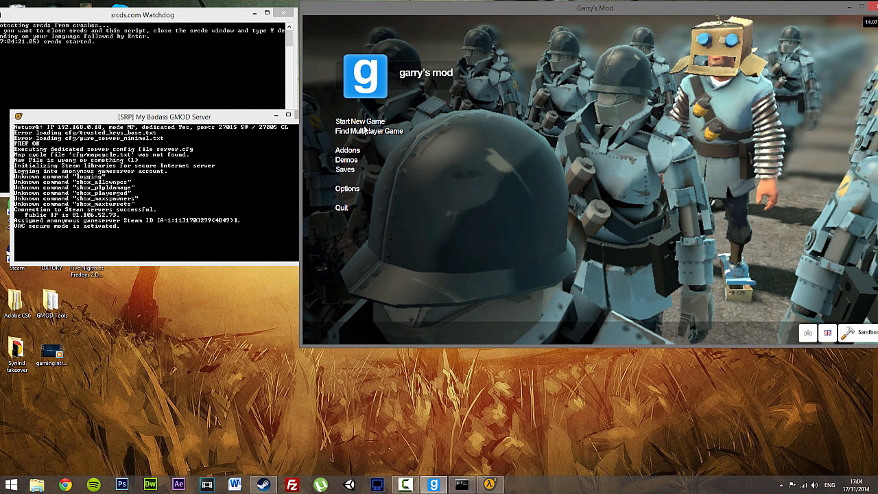
- Join [SRP] My Badass GMOD Server from the Local Network server list
click(369, 132)
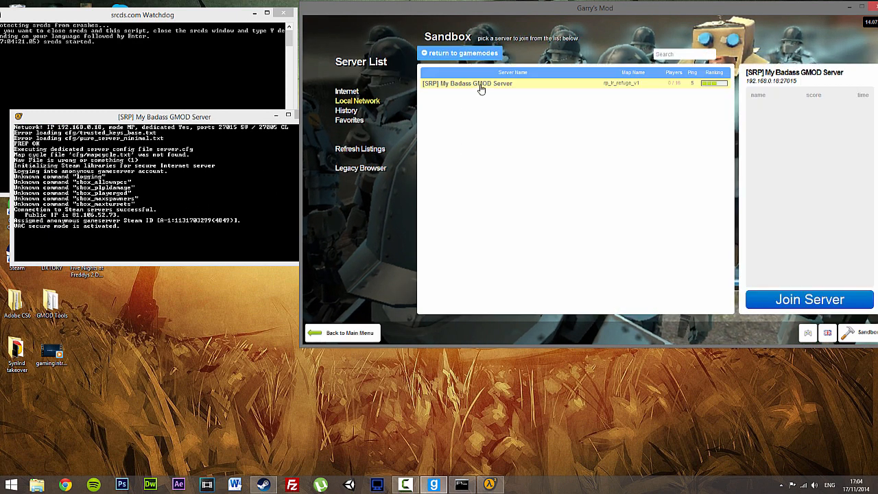
click(809, 299)
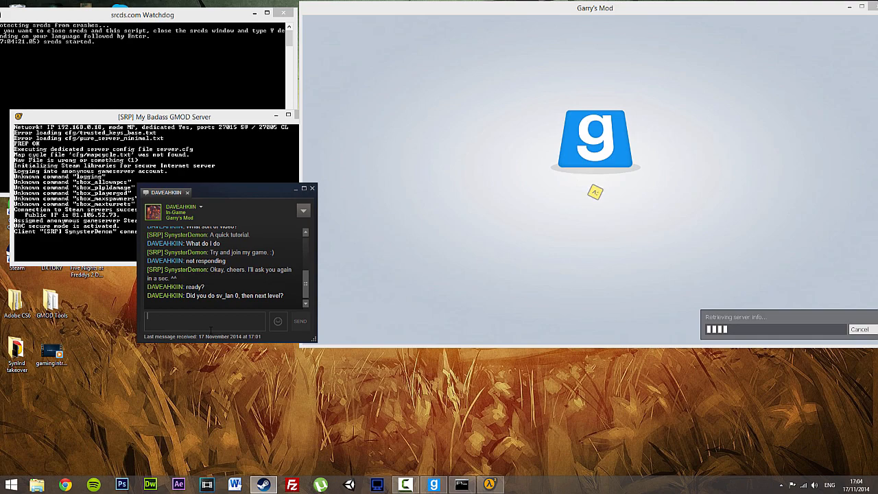
- Message the friend 'I'm showing people how to port forward. Try joining' on Steam chat
text(I'm showing pop)
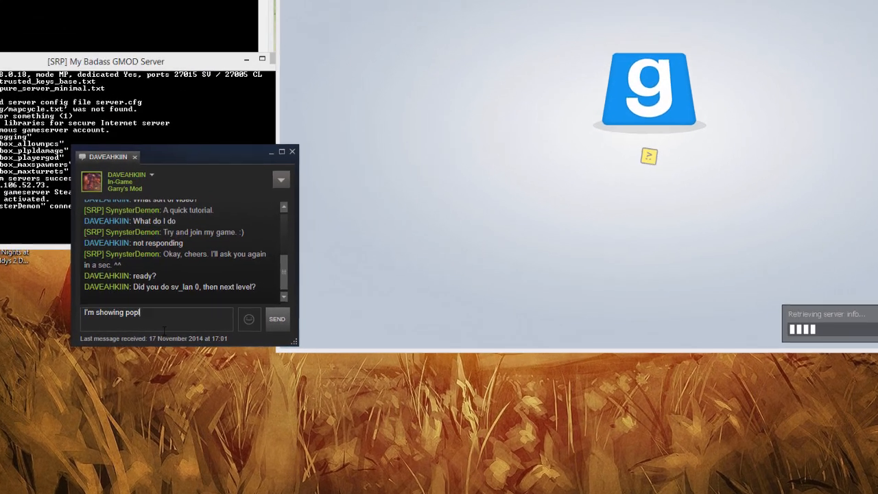
text(le)
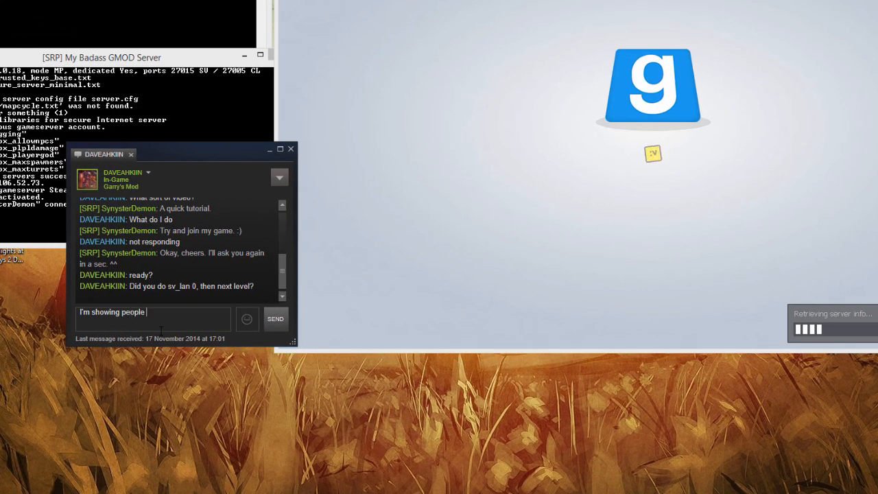
text(how to port fo)
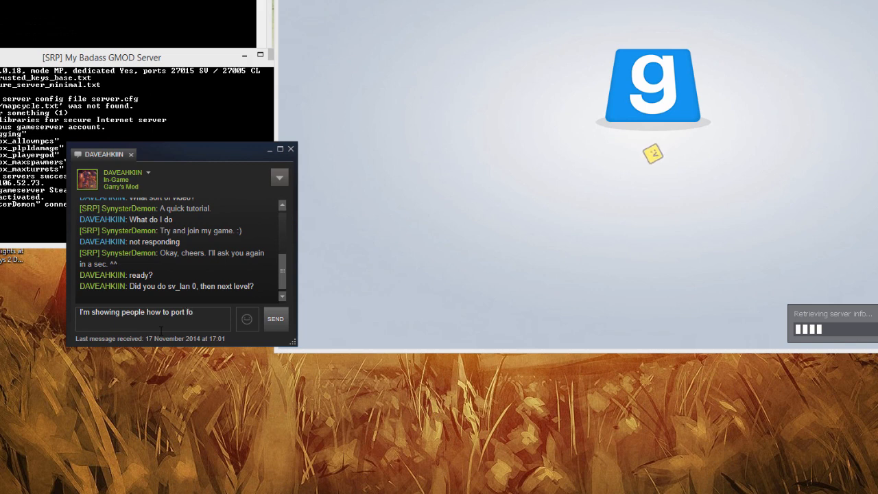
text(ward.)
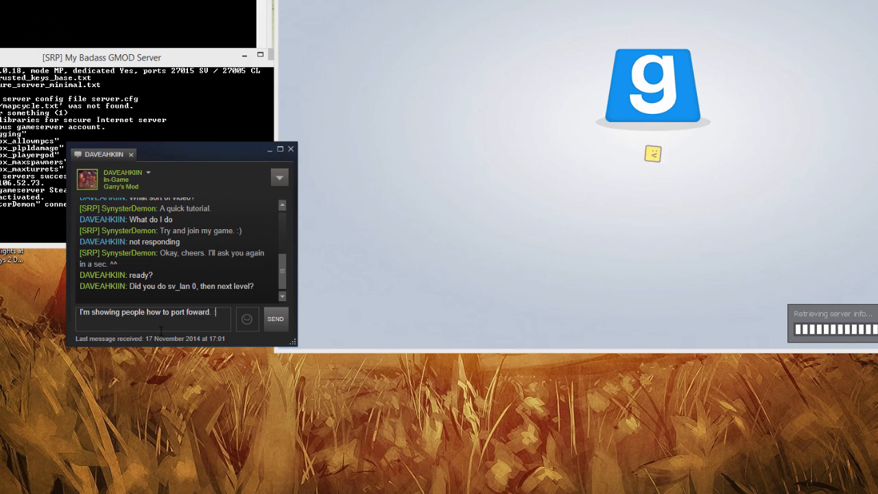
text(Try joinin)
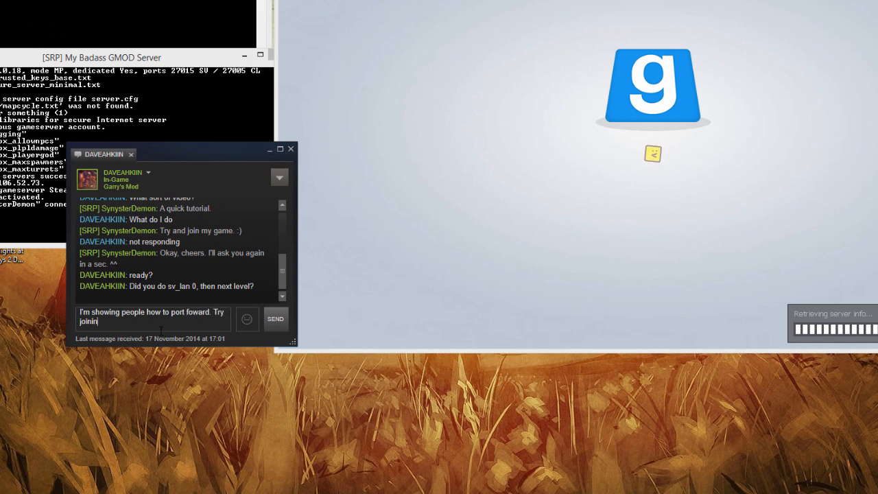
click(275, 318)
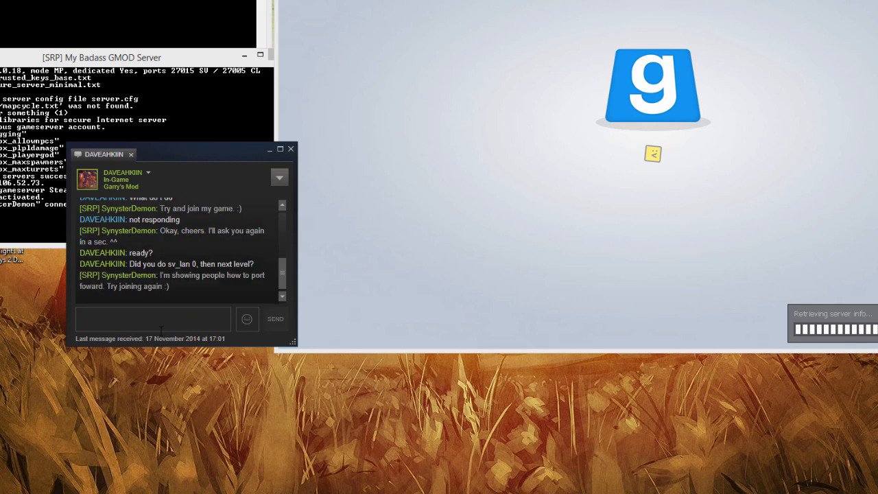
drag(181, 153, 151, 266)
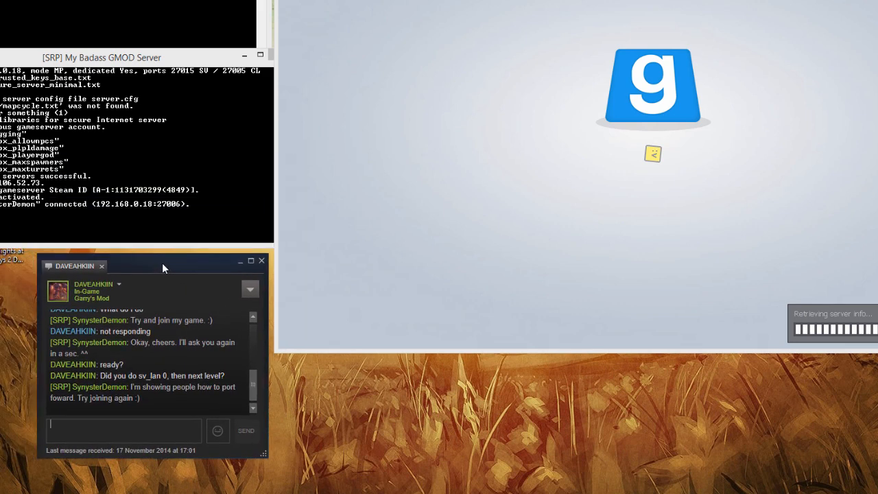
mouse_move(524, 266)
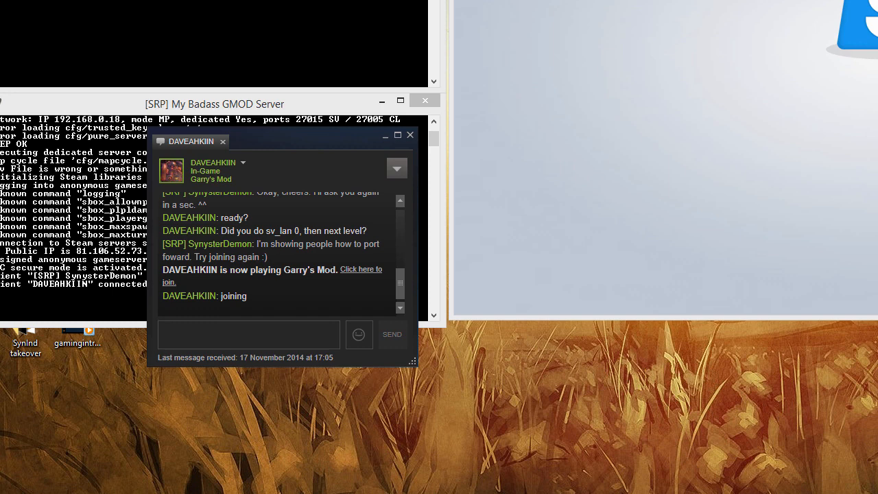
click(250, 335)
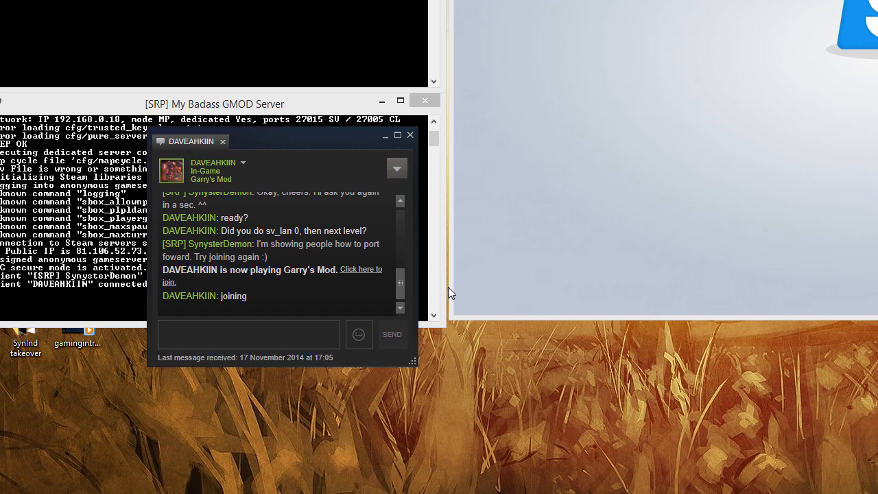
click(247, 335)
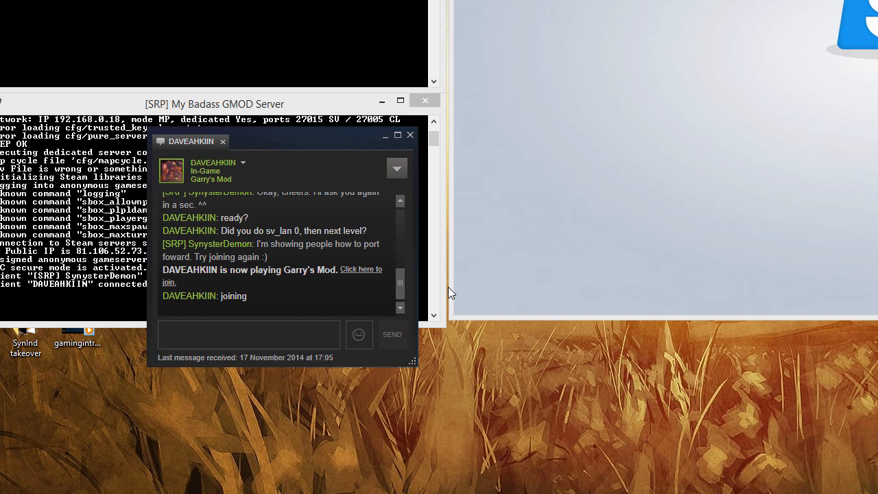
click(249, 335)
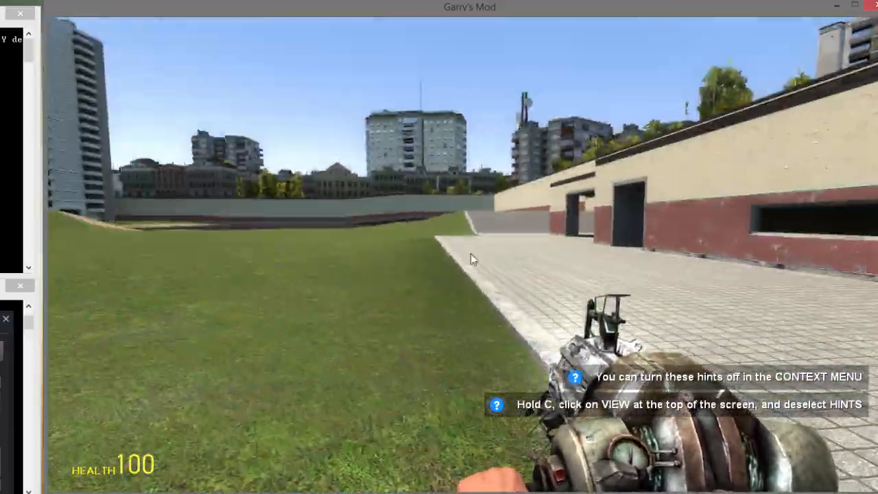
mouse_move(469, 260)
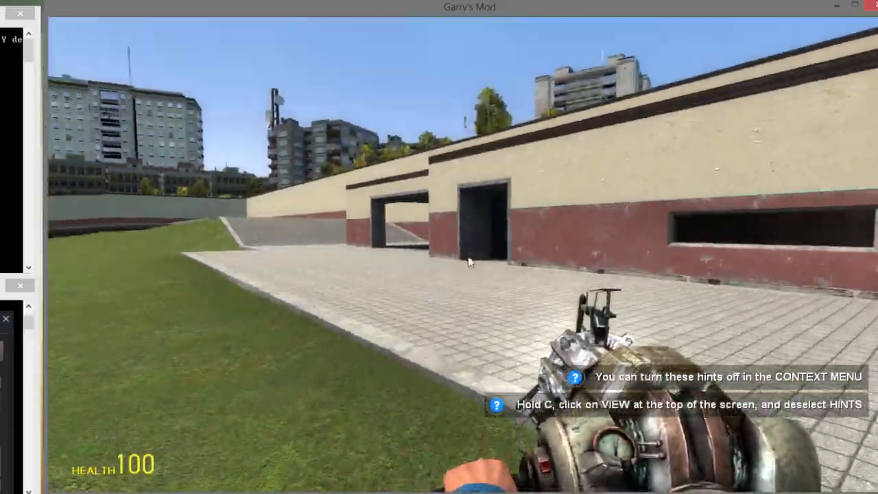
mouse_move(480, 261)
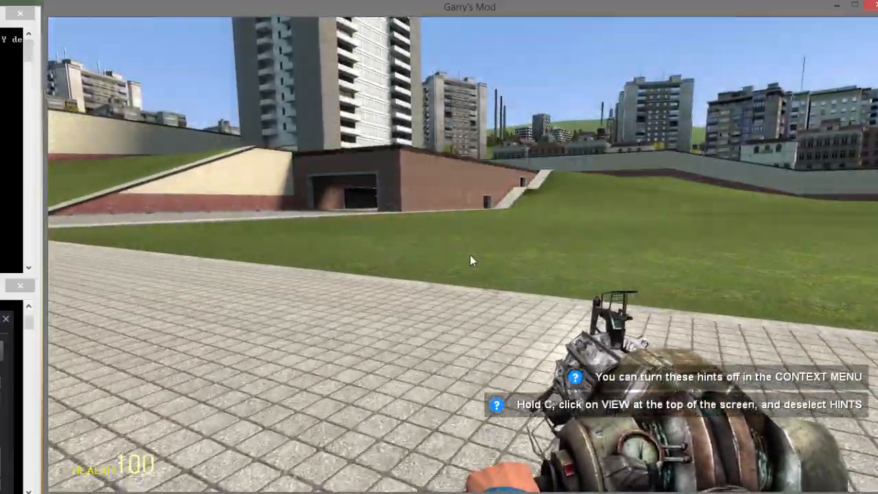
mouse_move(472, 258)
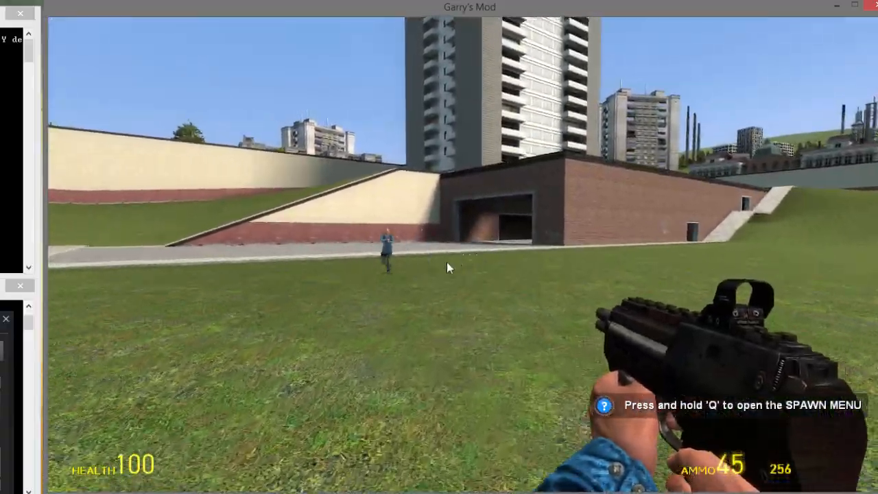
- Shoot the friend's player on gm_construct and start typing a 'Take that' chat reply
click(446, 264)
text(Take that,)
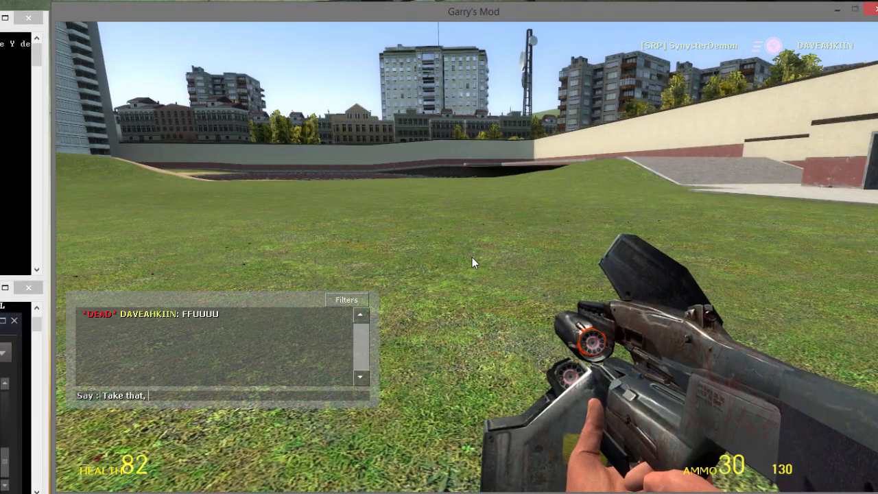
text(n-)
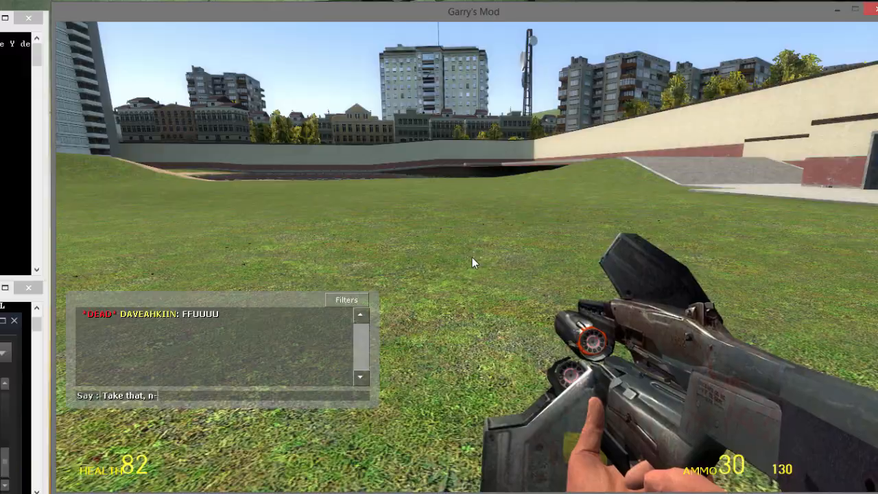